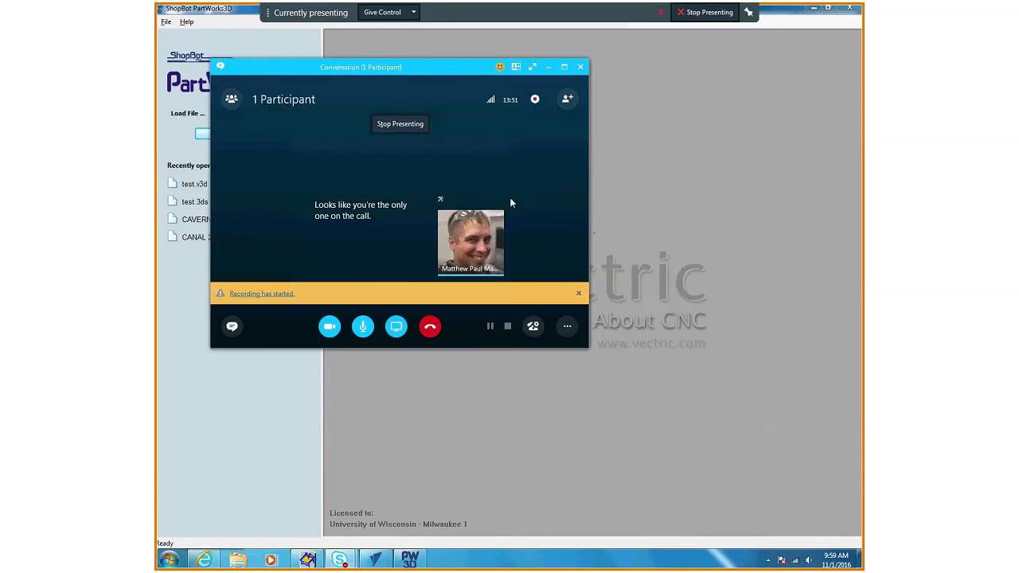
pyautogui.moveTo(433, 232)
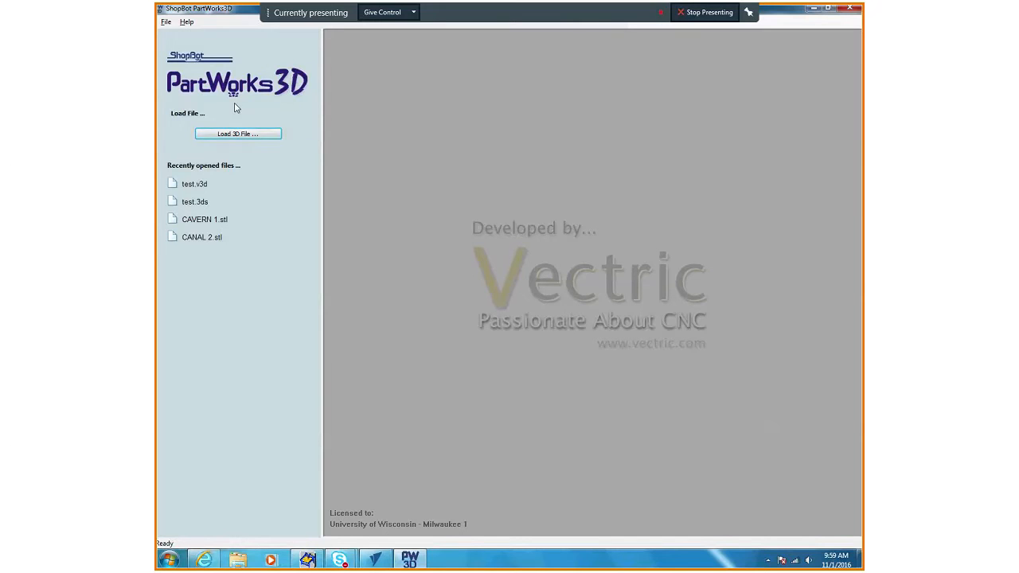
pyautogui.moveTo(487, 493)
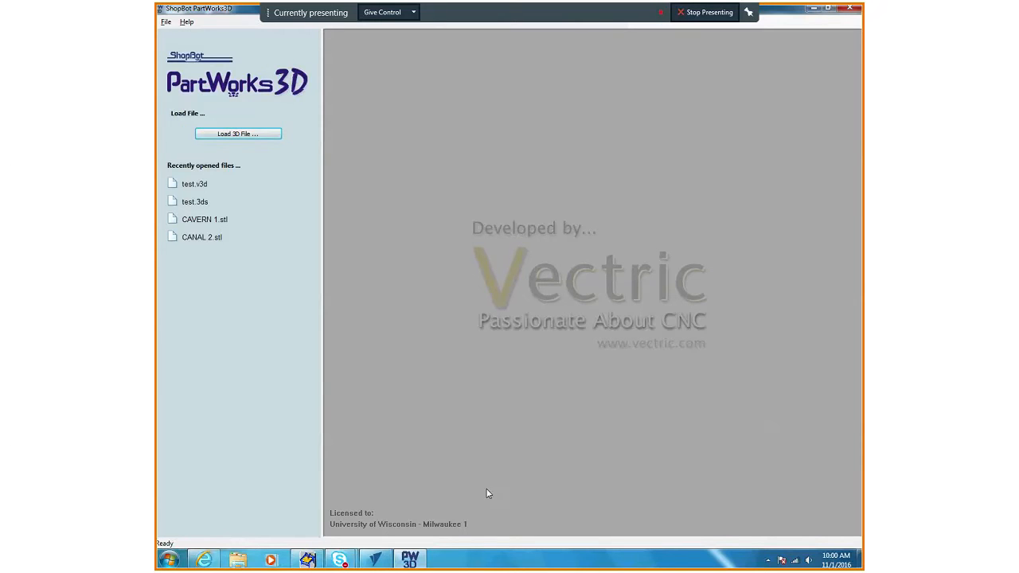
pyautogui.moveTo(333, 477)
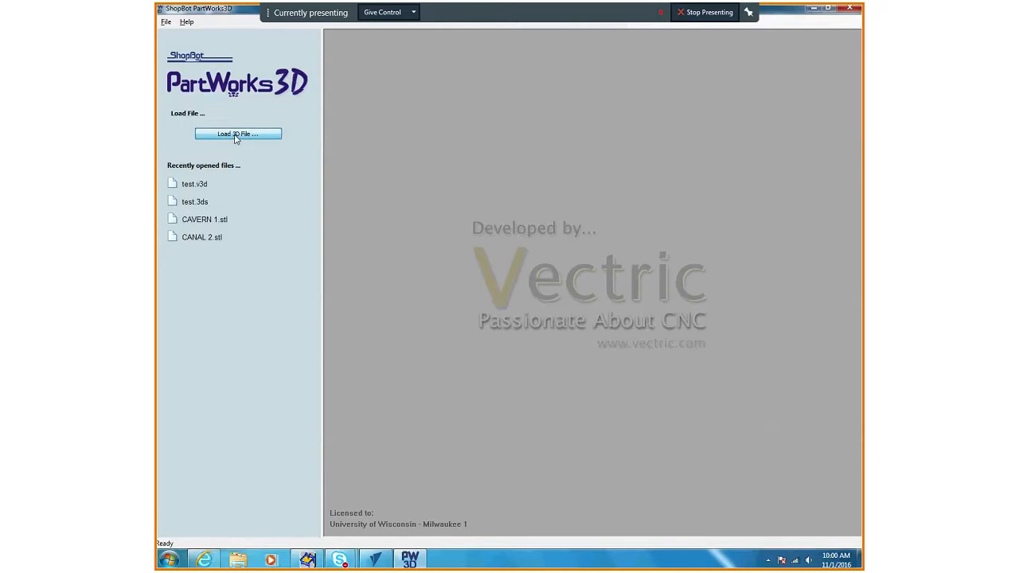
# - Start Load 3D File and browse the file chooser to the model folder
pyautogui.click(238, 134)
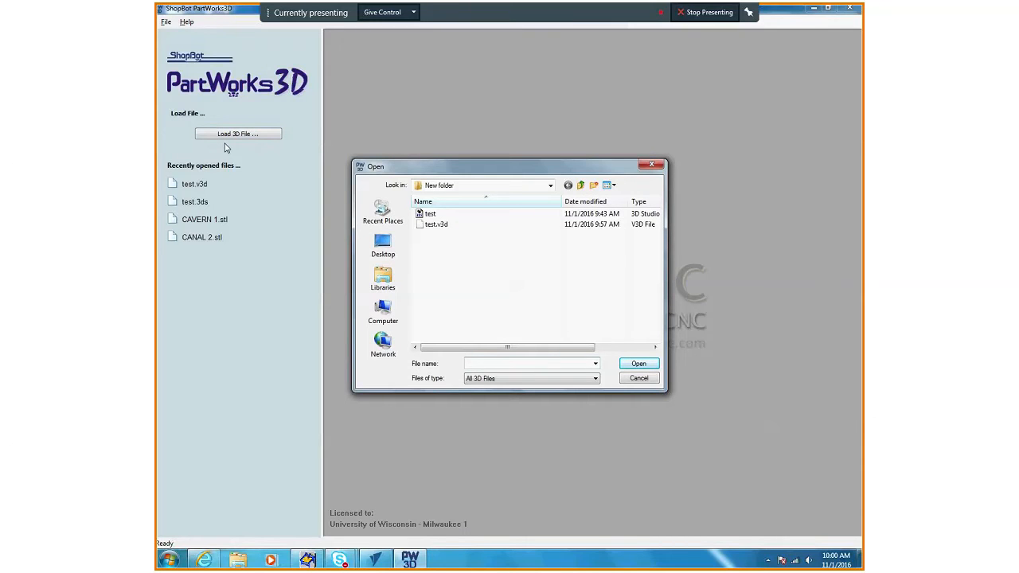
pyautogui.click(529, 363)
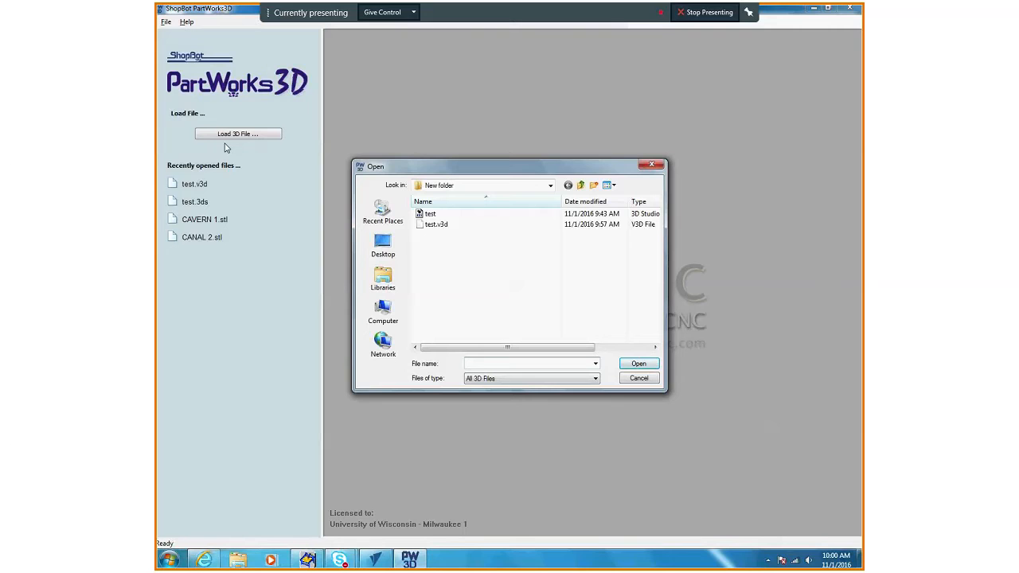
pyautogui.click(529, 363)
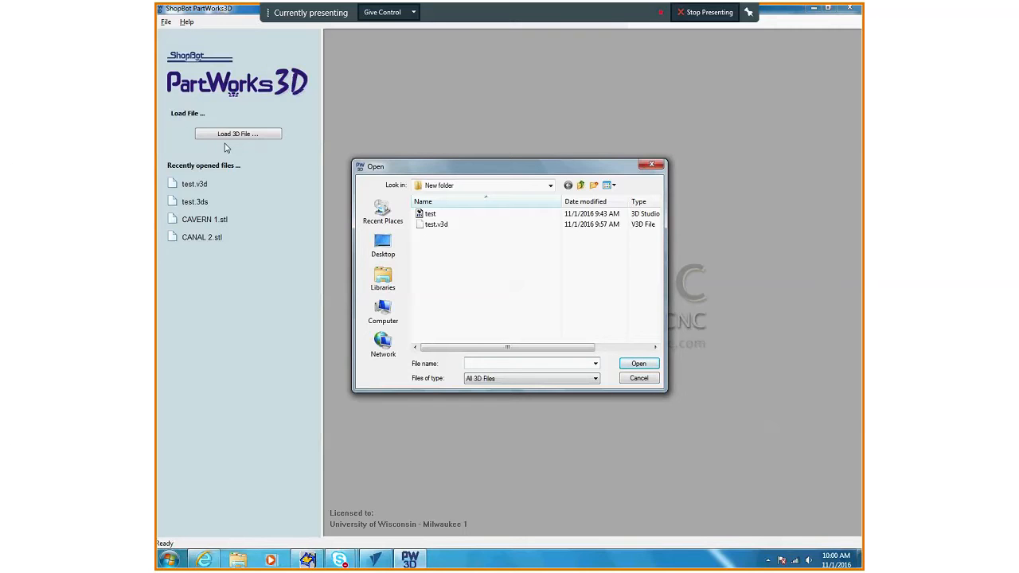
pyautogui.click(528, 363)
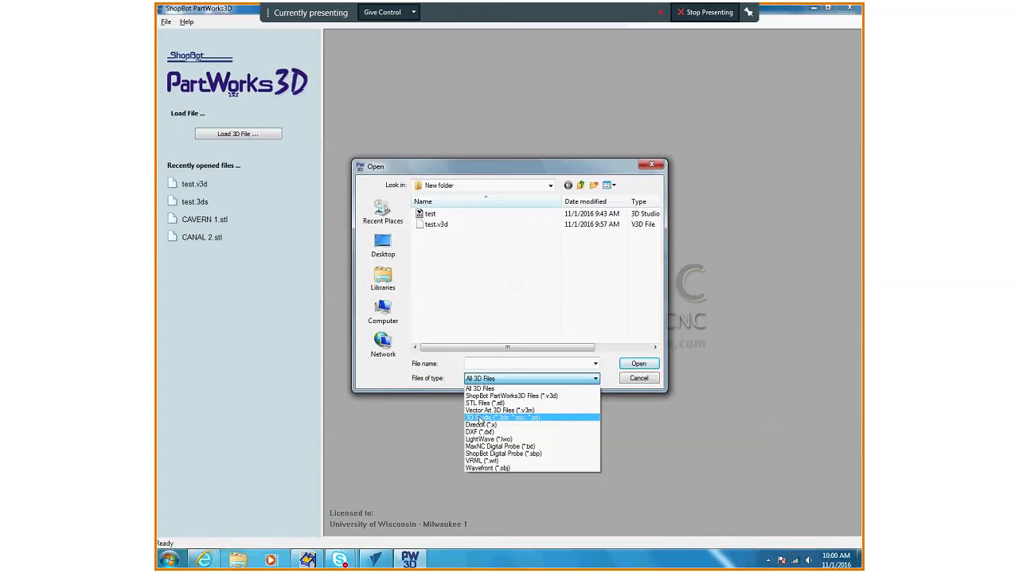
# - Keep all 3D file types listed and select the 3D Studio file 'test'
pyautogui.click(479, 388)
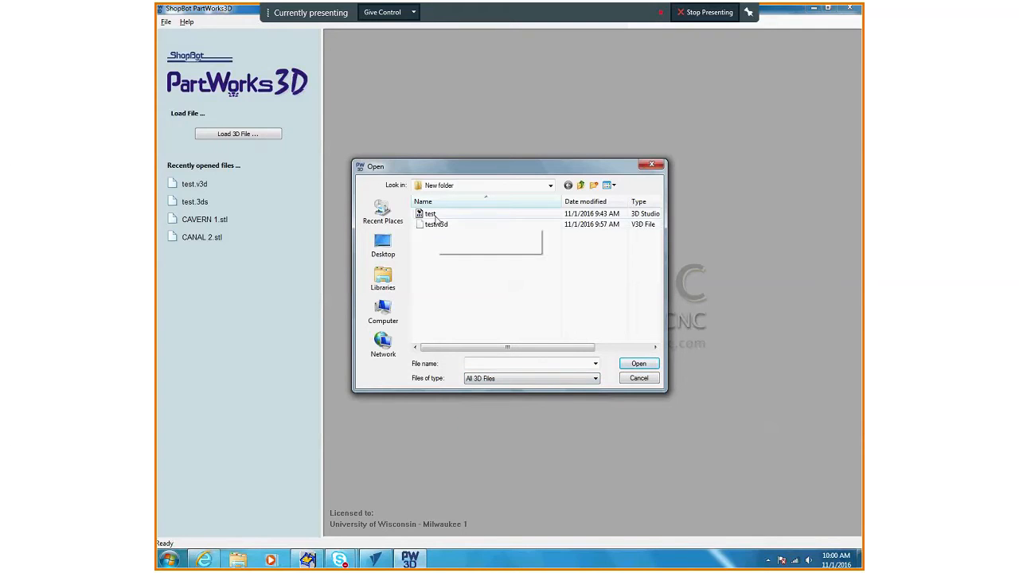
pyautogui.click(430, 214)
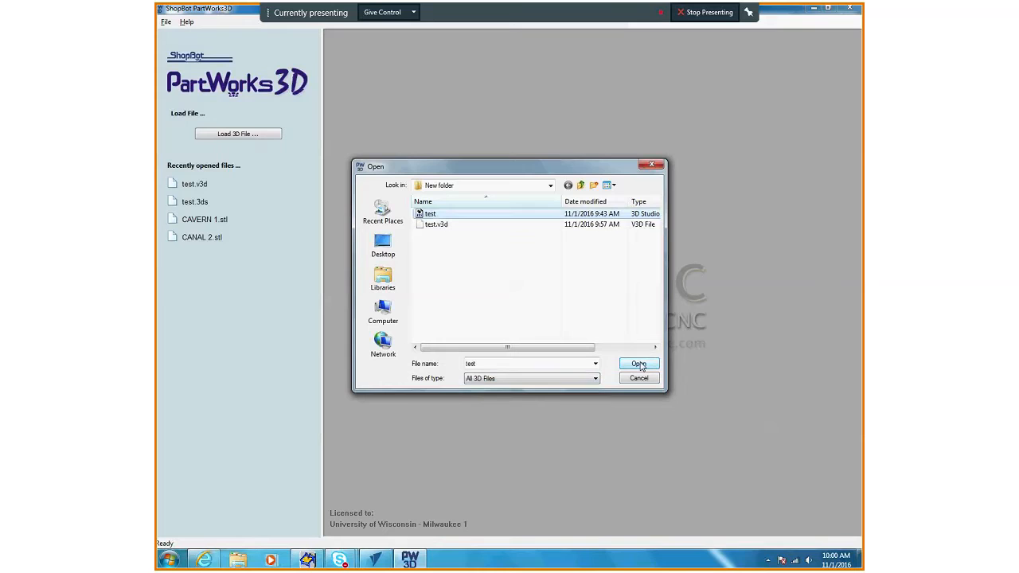
# - Load the model and size it 22 by 22 by 2 inches with the XYZ ratio unlocked
pyautogui.click(638, 363)
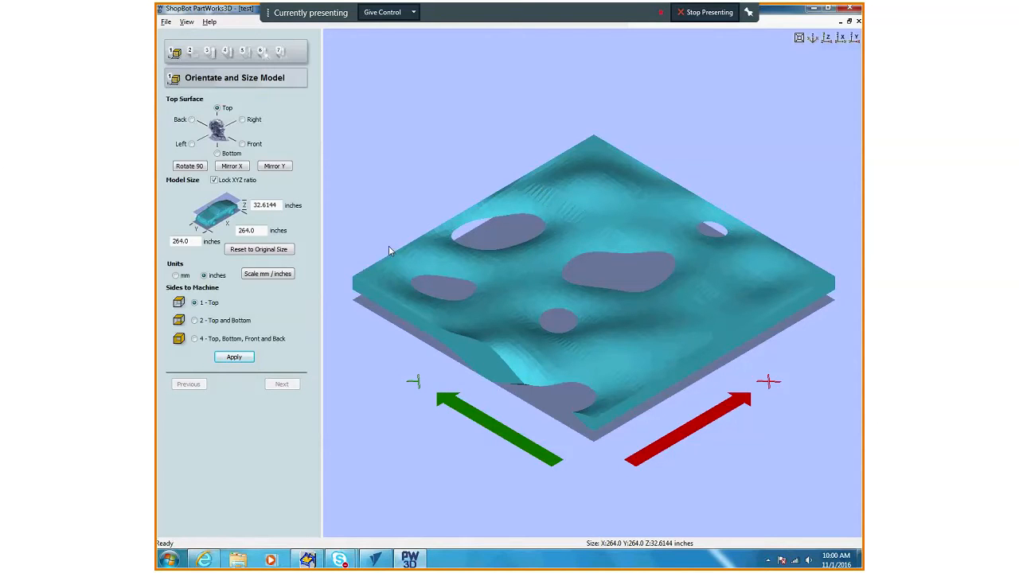
pyautogui.moveTo(770, 334)
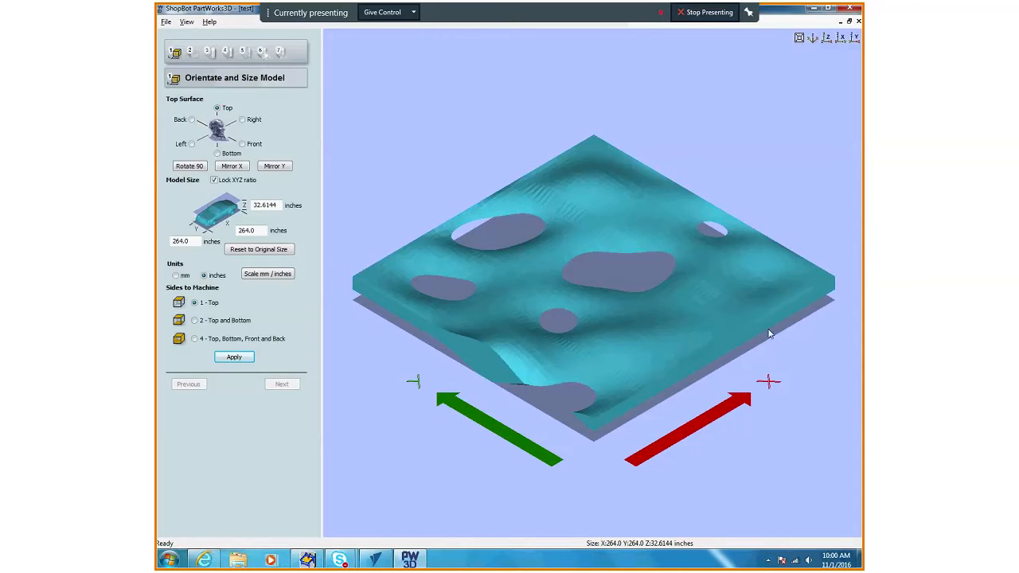
pyautogui.moveTo(382, 324)
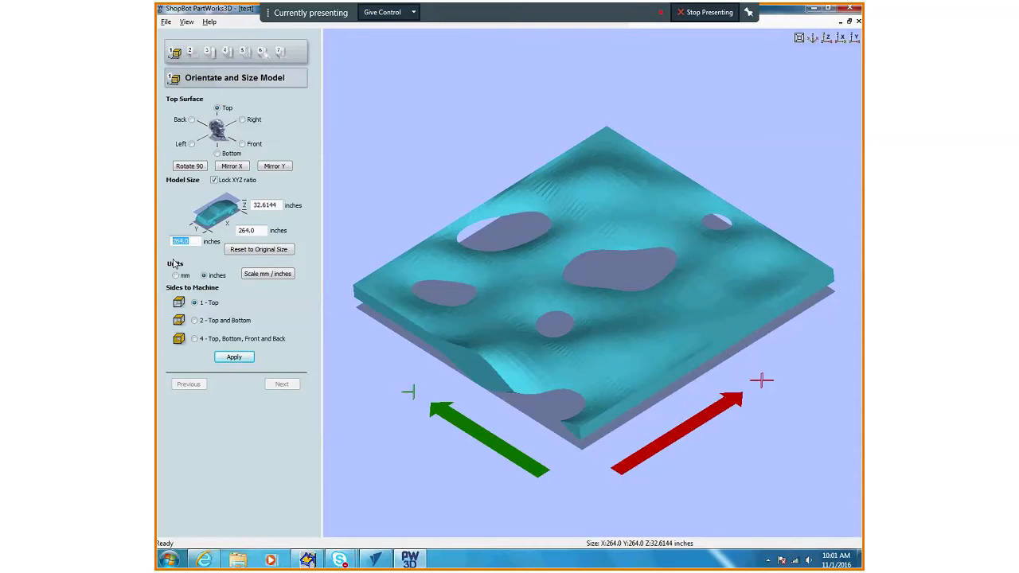
pyautogui.write('2')
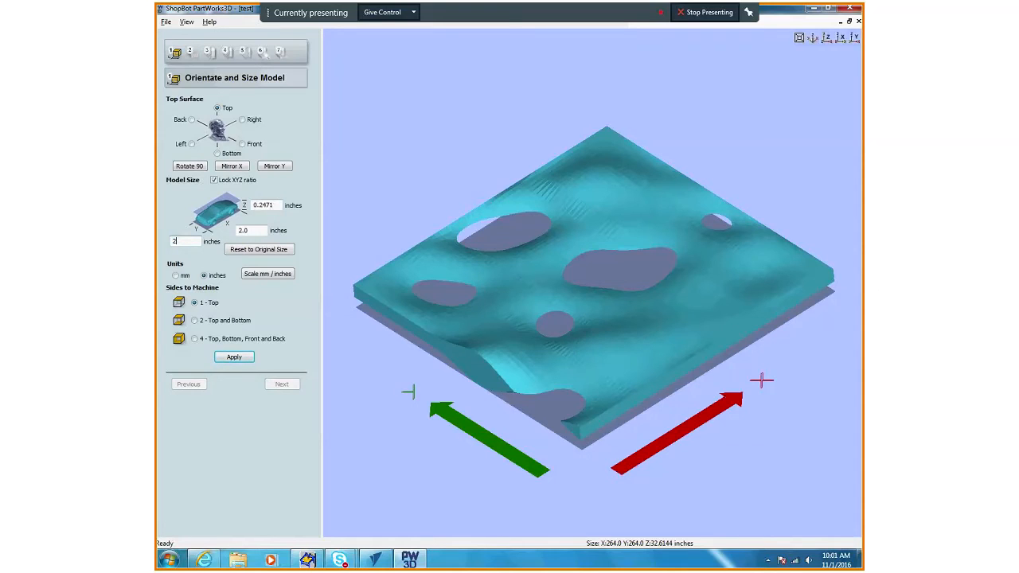
pyautogui.write('2')
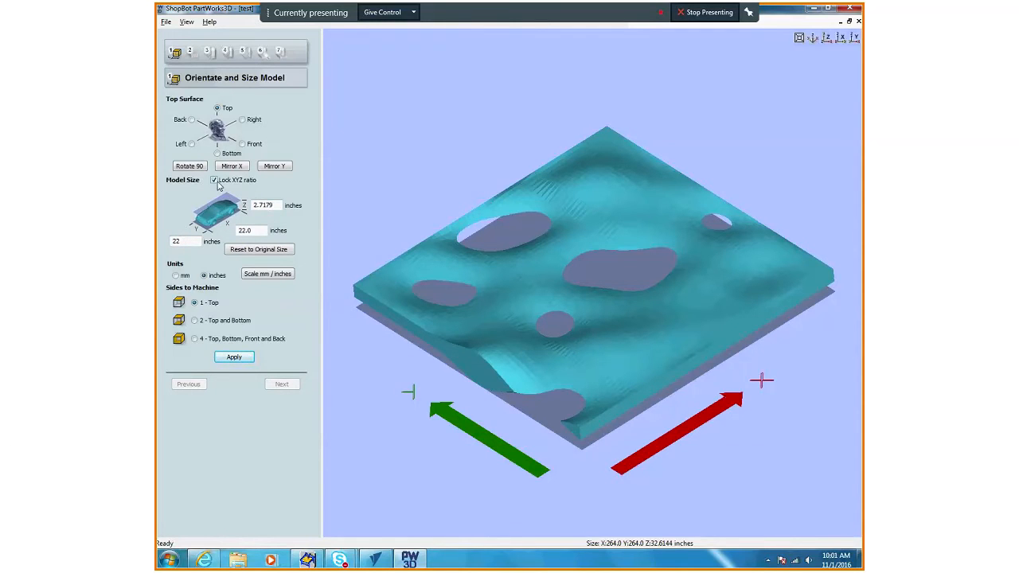
pyautogui.click(214, 178)
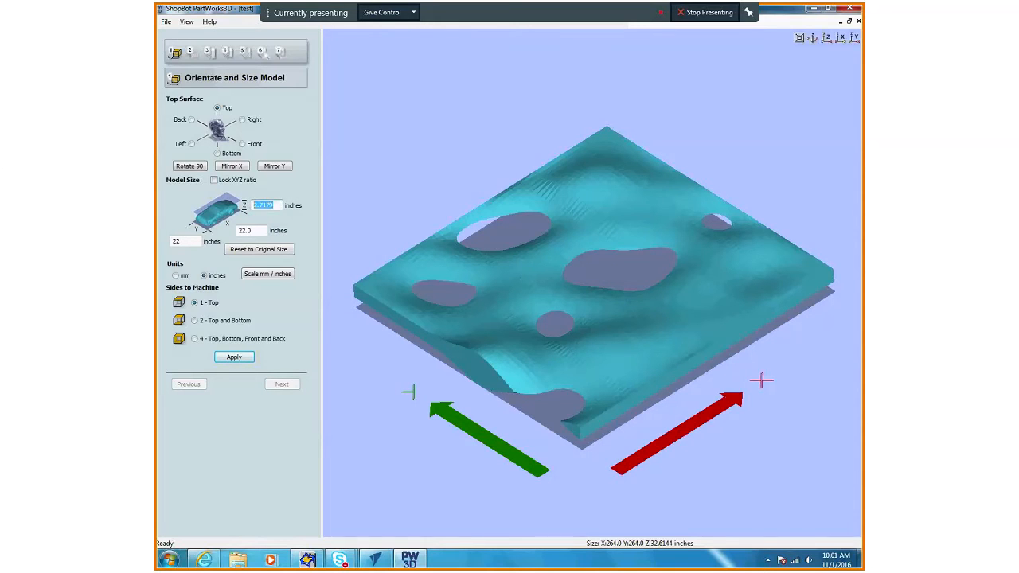
pyautogui.write('2')
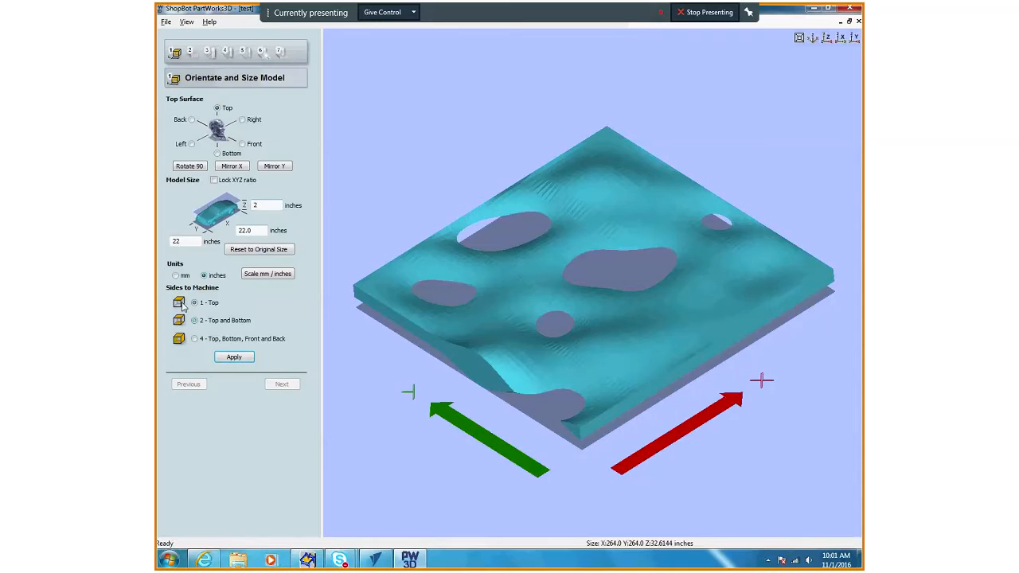
# - Choose 2 - Top and Bottom sides and apply the model size
pyautogui.click(194, 320)
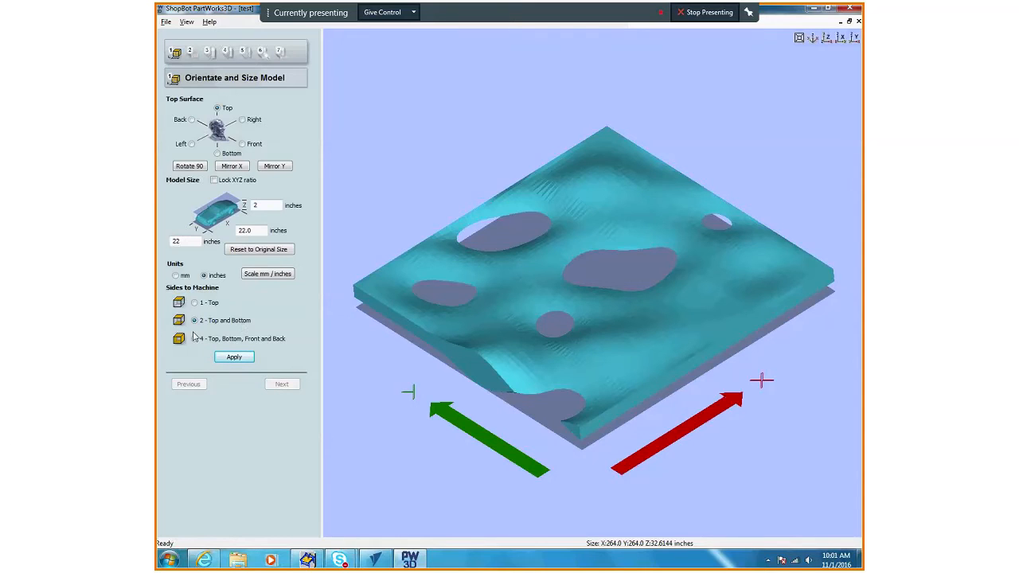
pyautogui.click(234, 357)
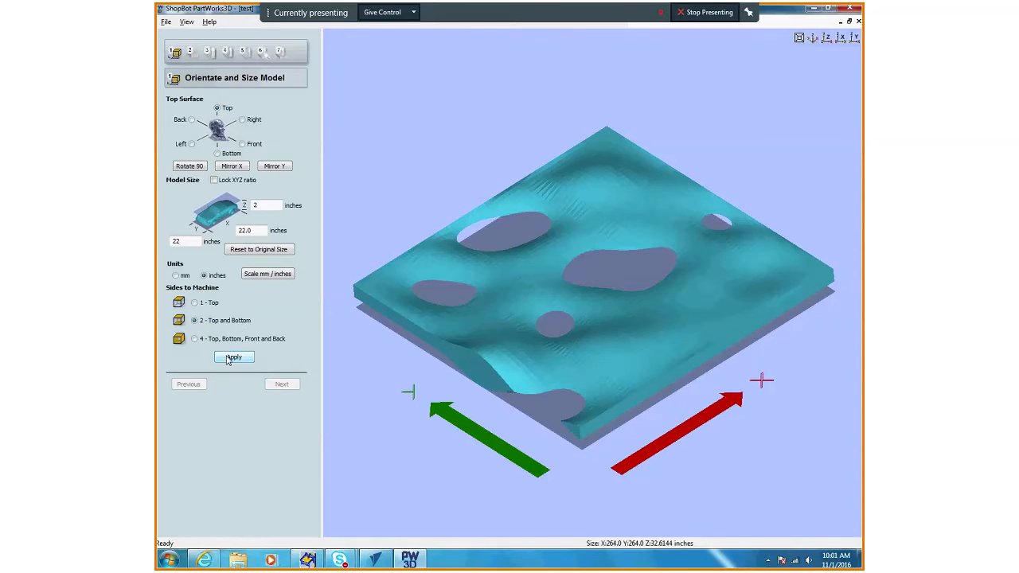
pyautogui.click(232, 356)
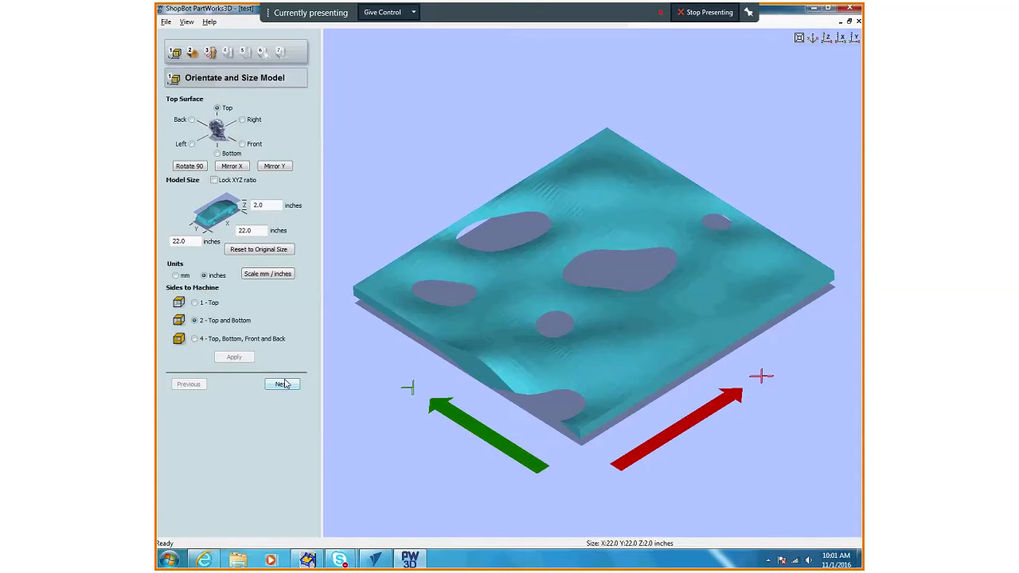
# - Keep symmetrical 0.0 margins and a 1.0 cut plane on the material block and apply
pyautogui.click(282, 383)
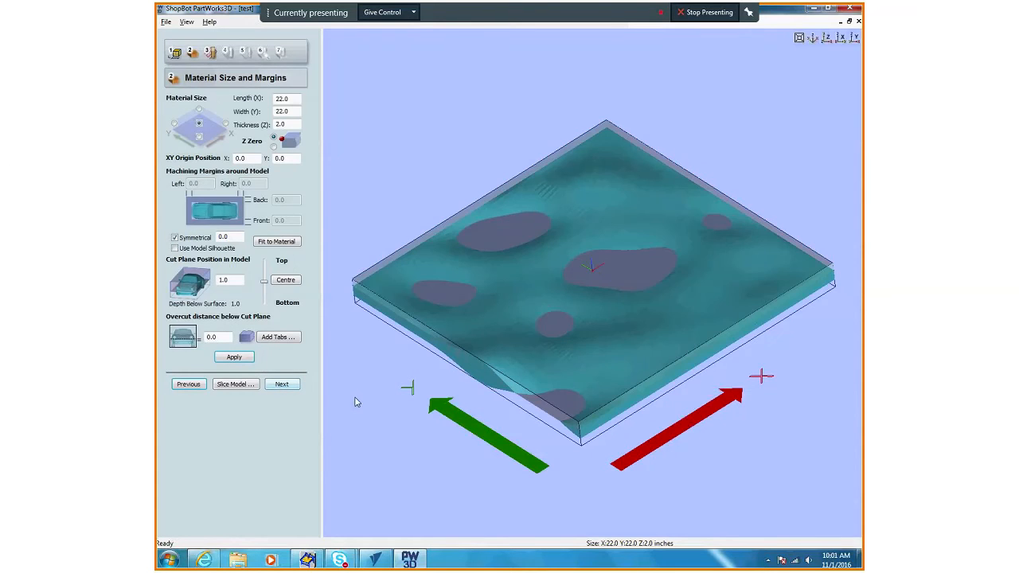
pyautogui.moveTo(589, 280)
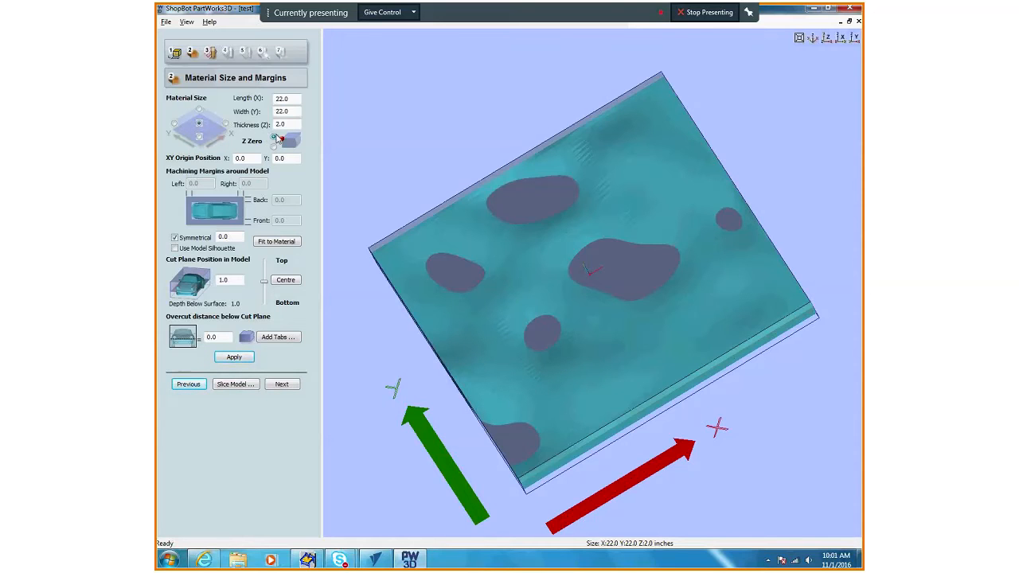
pyautogui.click(282, 140)
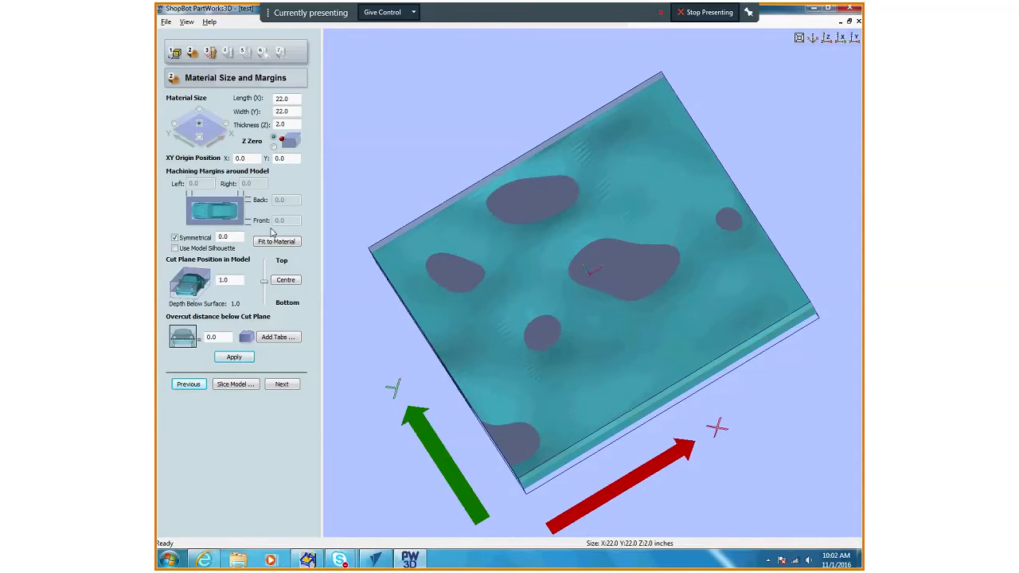
pyautogui.moveTo(413, 331)
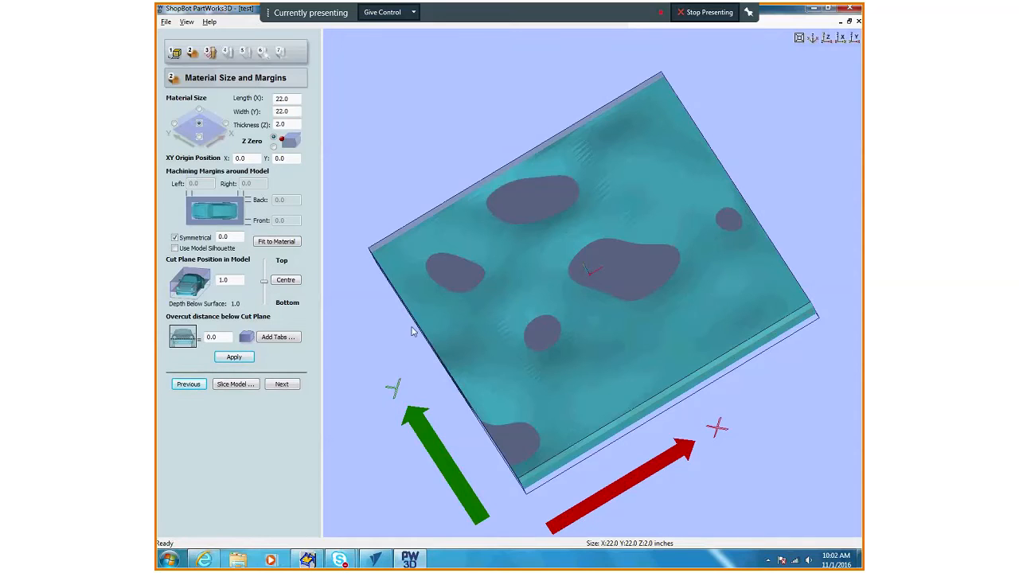
pyautogui.moveTo(212, 229)
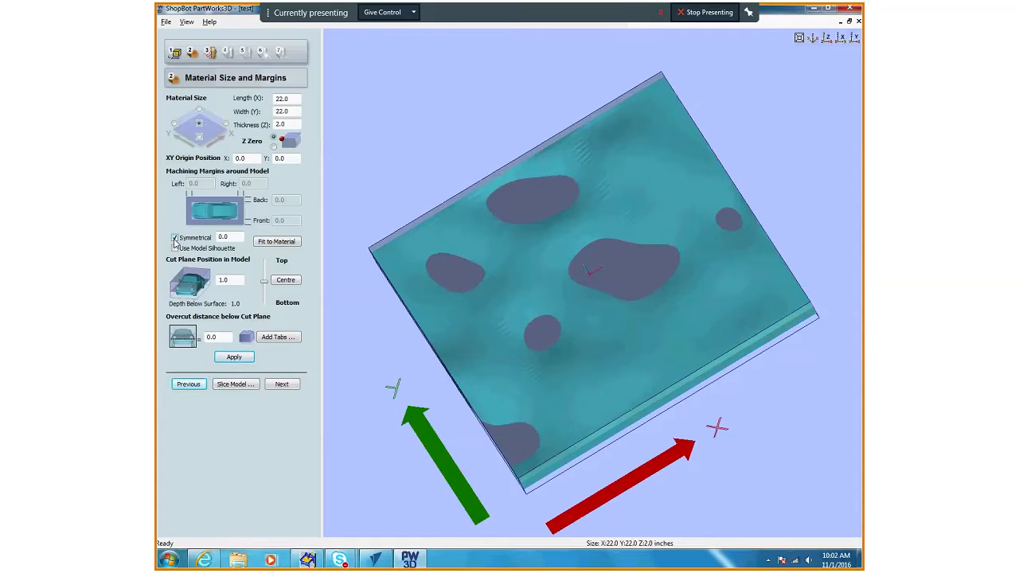
pyautogui.click(175, 238)
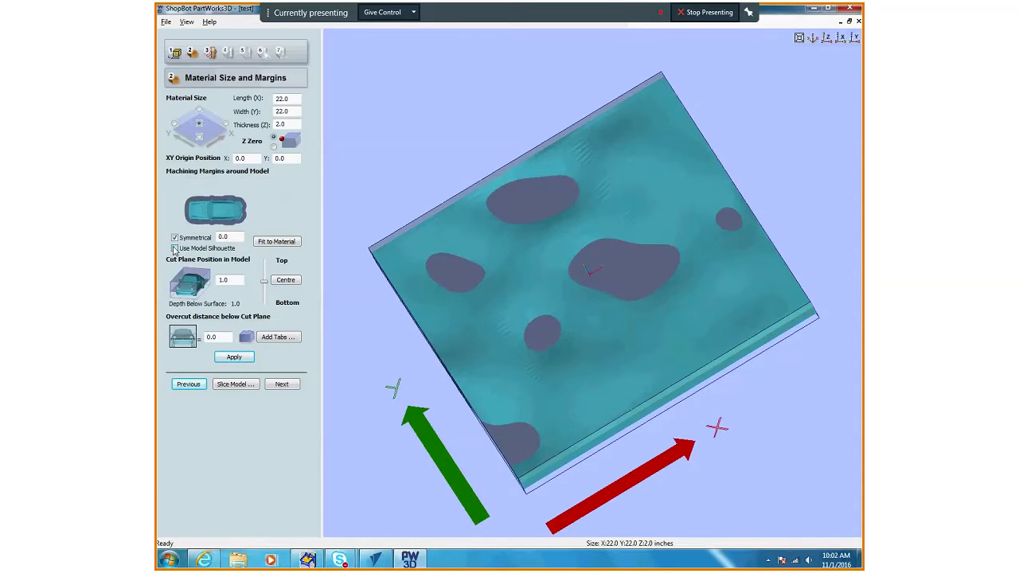
pyautogui.click(176, 237)
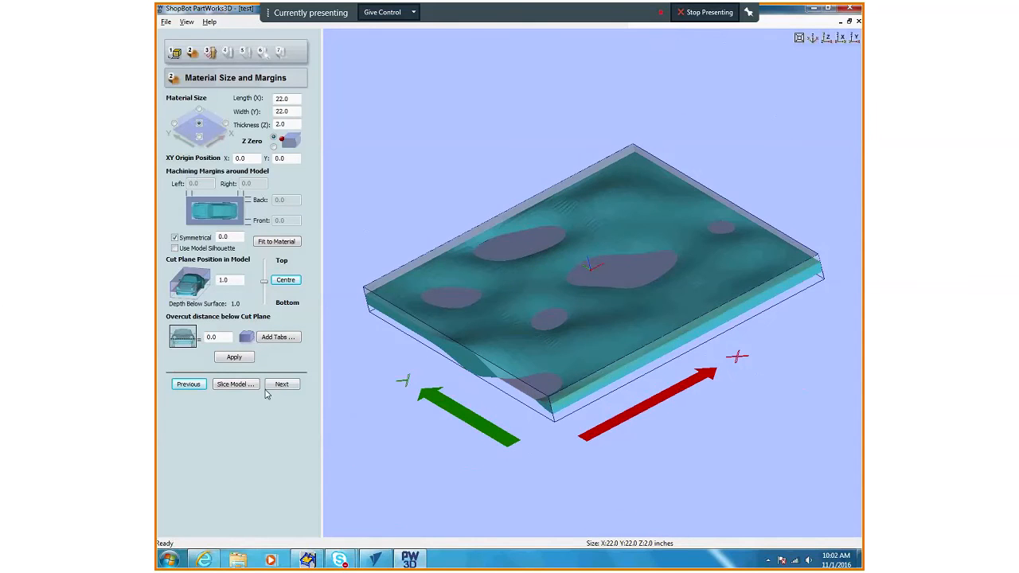
pyautogui.click(233, 357)
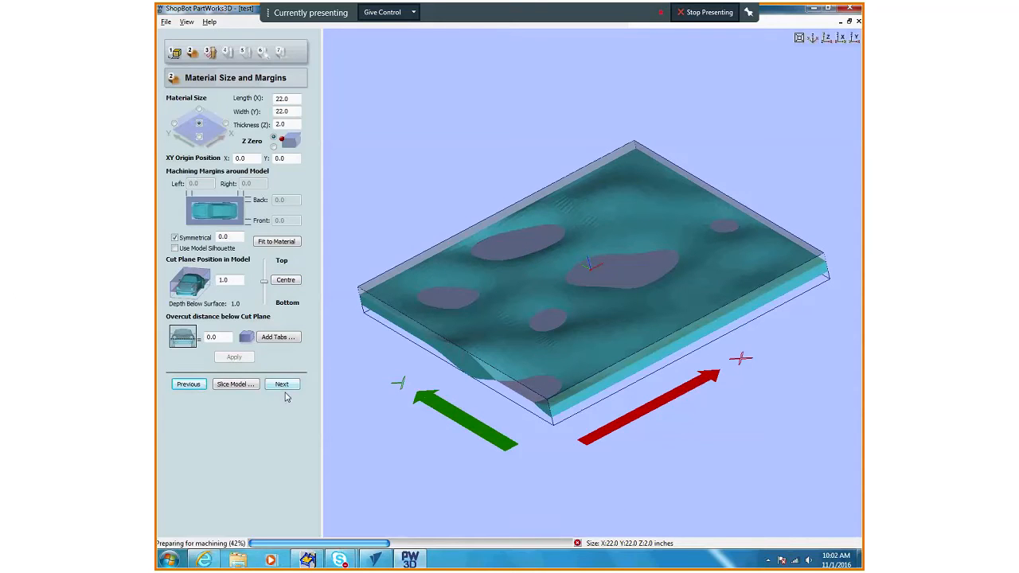
# - Choose the Straight 1/4 inch end mill with 0.5 inch pass depth for roughing and apply
pyautogui.click(282, 383)
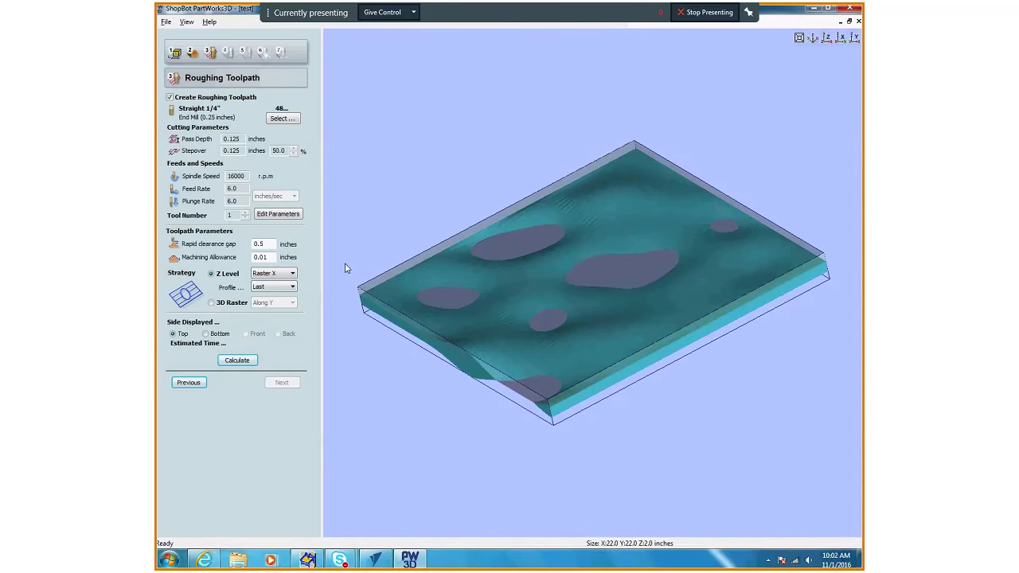
pyautogui.moveTo(315, 255)
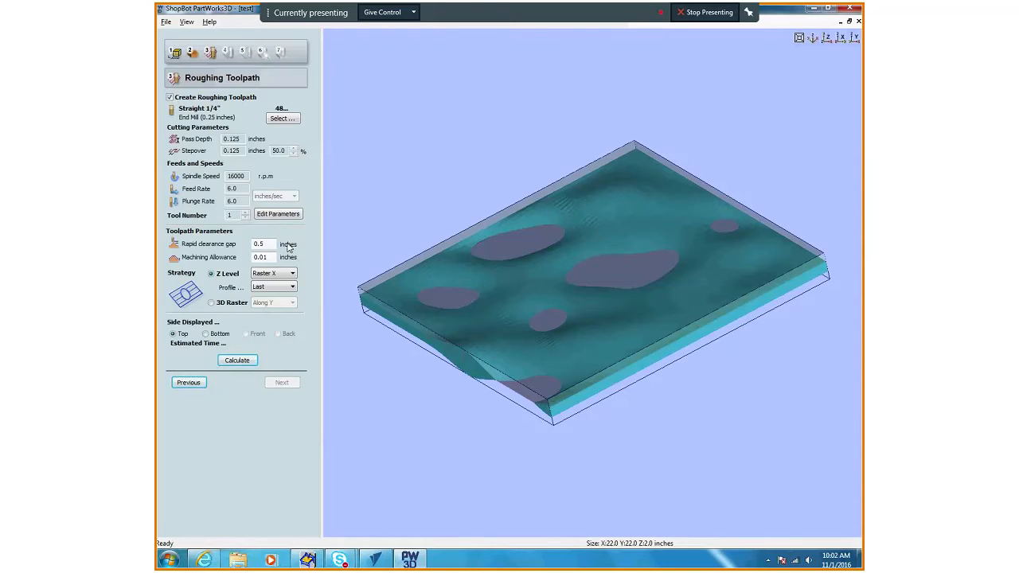
pyautogui.moveTo(261, 139)
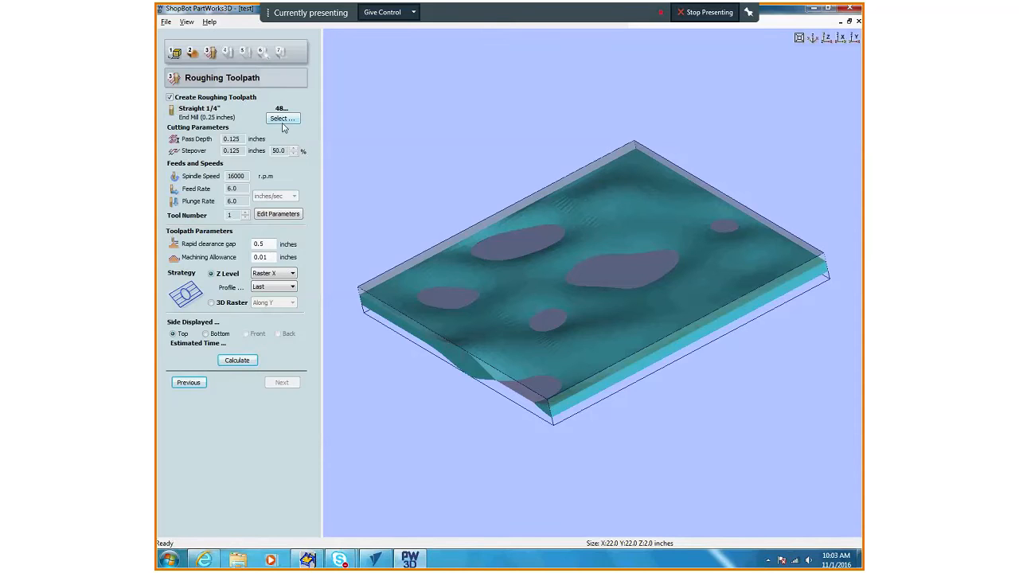
pyautogui.click(283, 117)
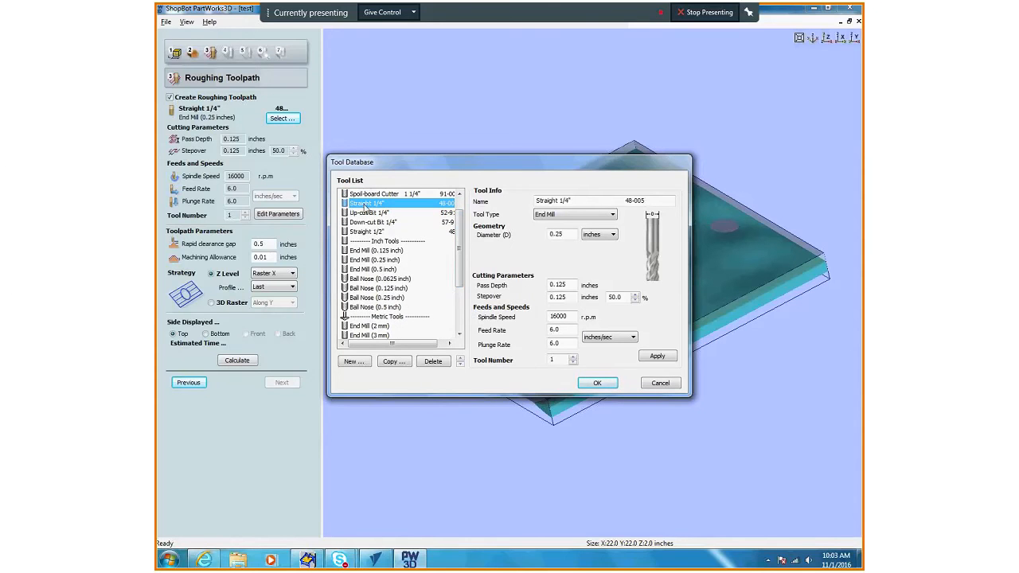
pyautogui.moveTo(496, 369)
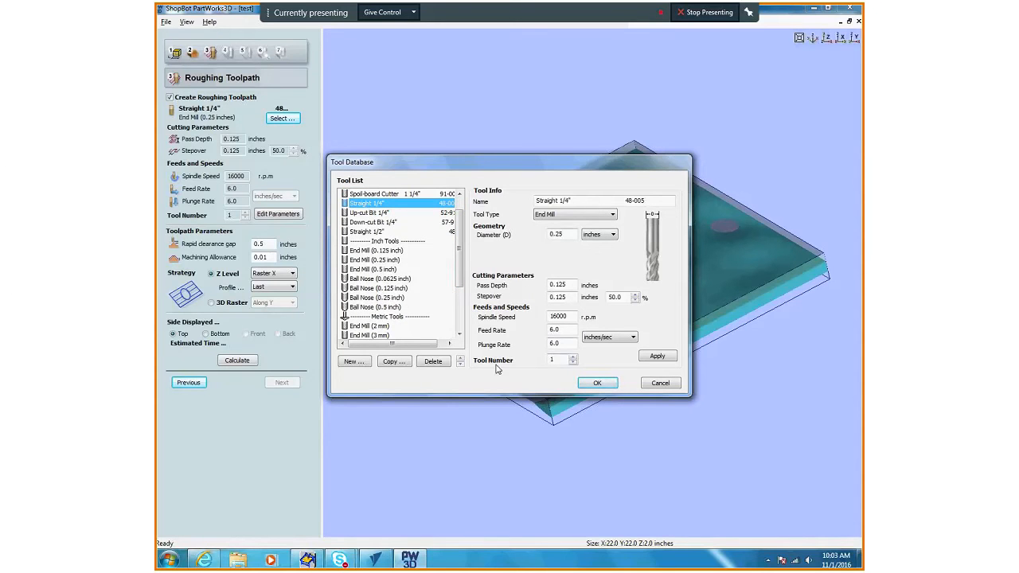
pyautogui.moveTo(539, 287)
pyautogui.write('0.5')
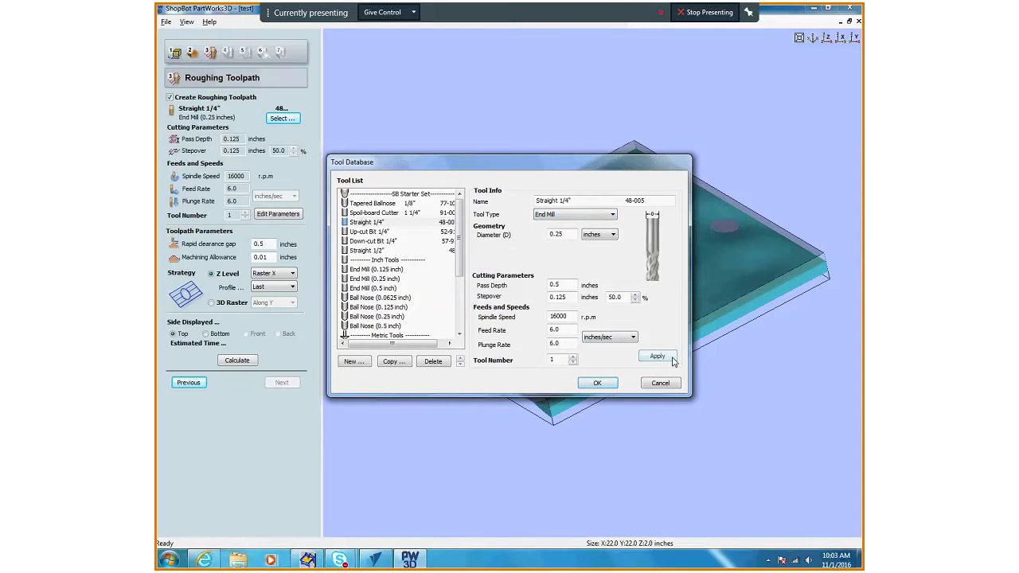
pyautogui.click(656, 357)
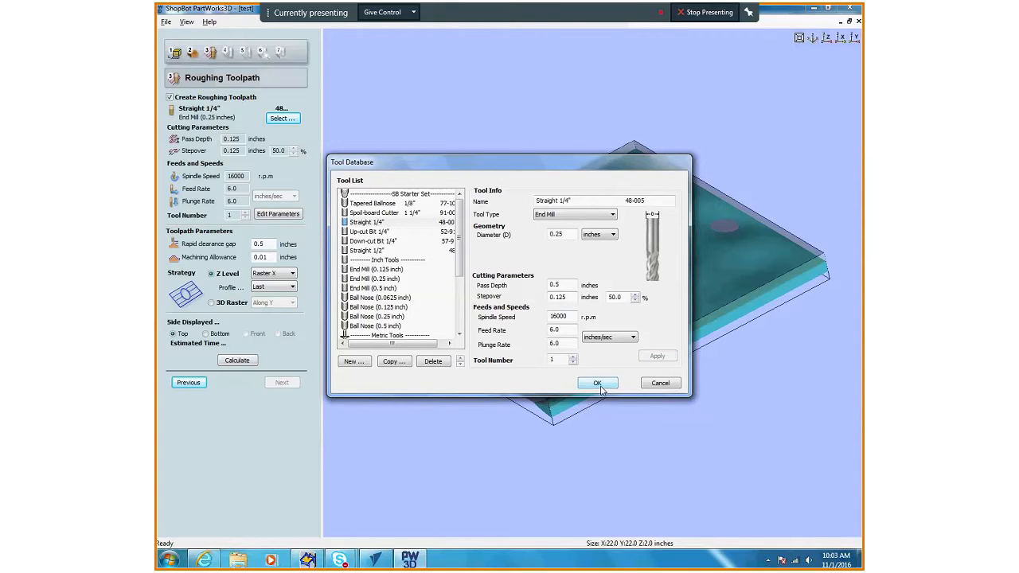
# - Confirm the roughing cutter and calculate the roughing toolpath, about 13 minutes
pyautogui.click(597, 382)
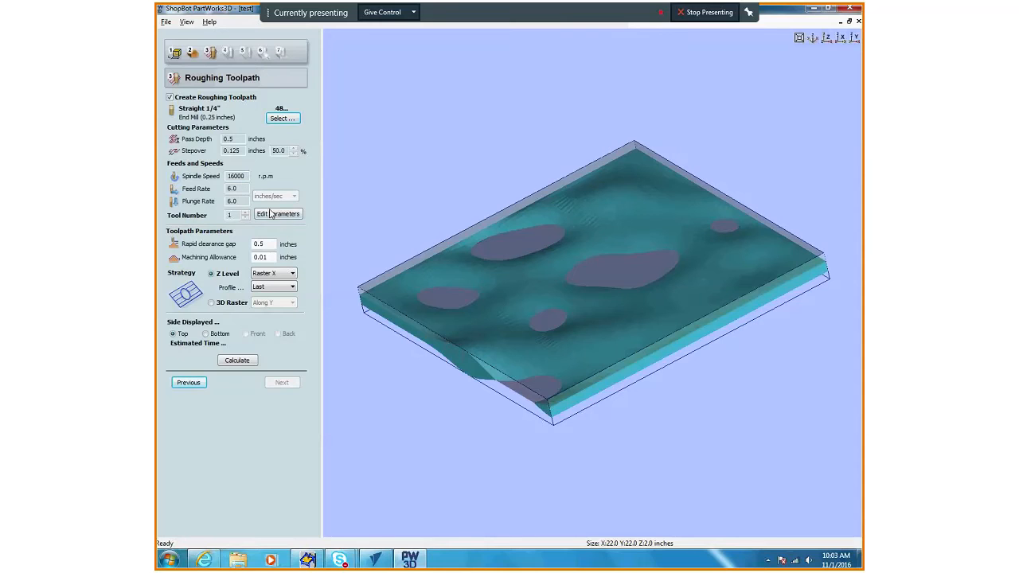
pyautogui.click(235, 175)
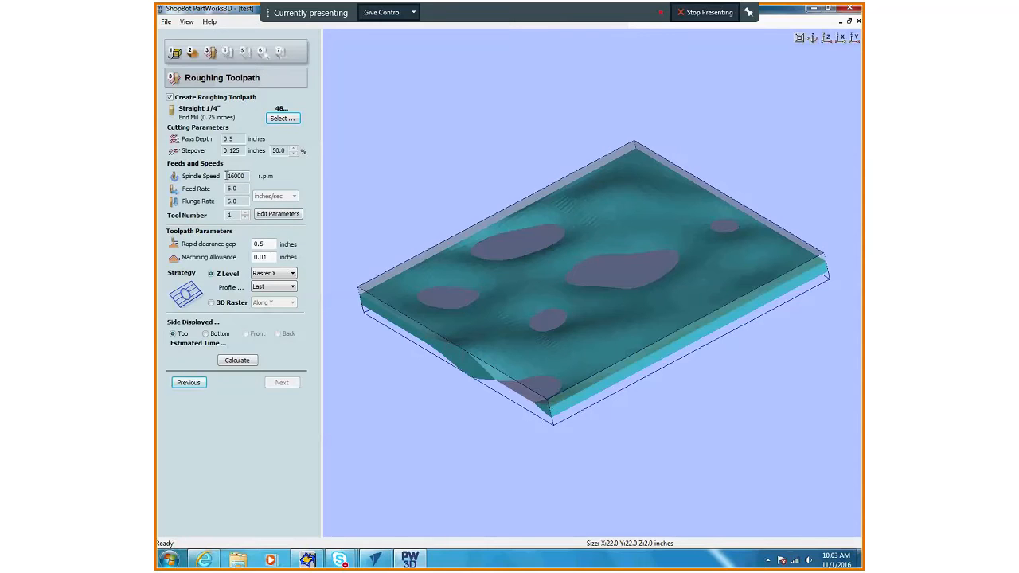
pyautogui.click(293, 274)
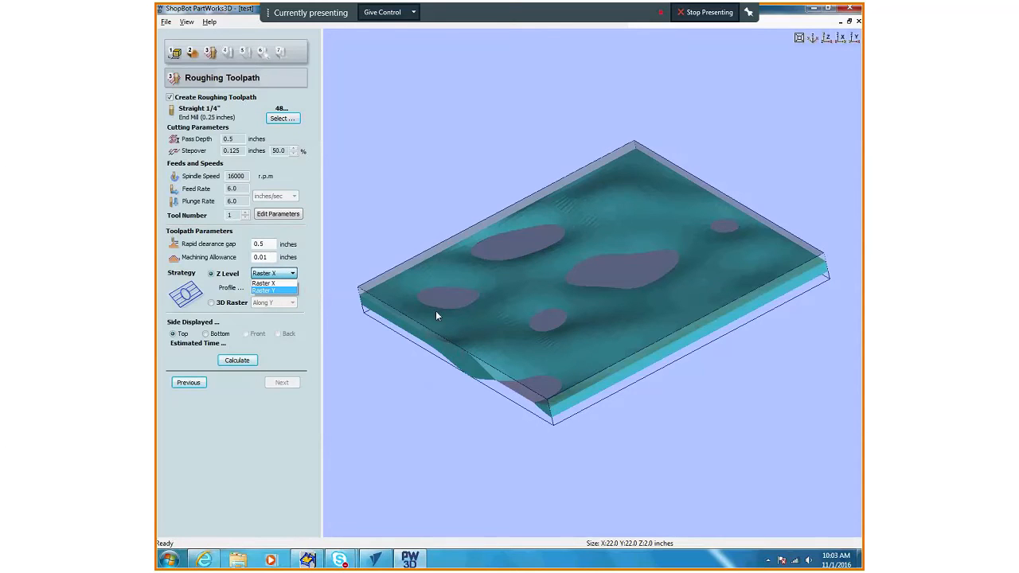
pyautogui.moveTo(423, 297)
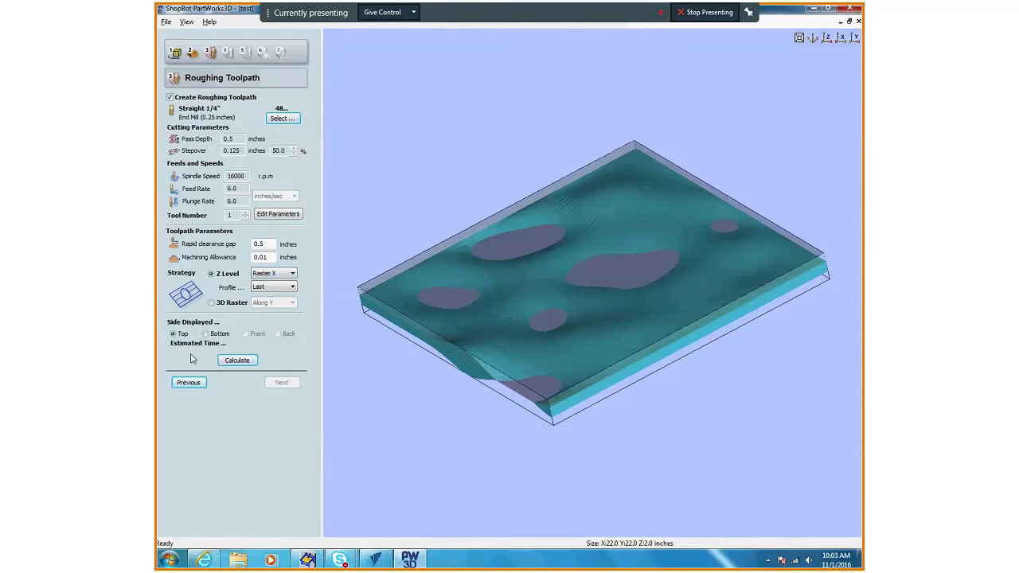
pyautogui.click(235, 360)
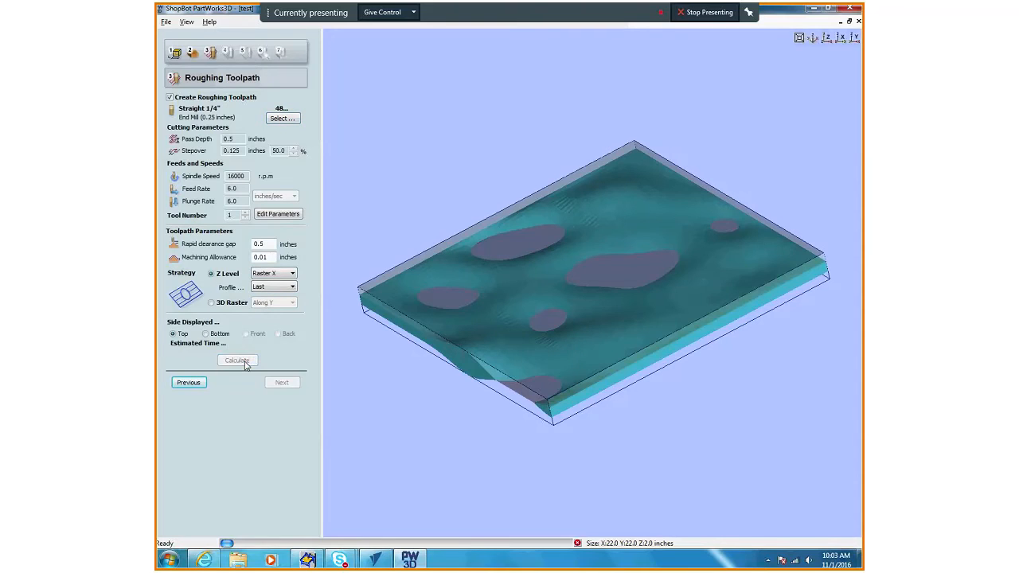
pyautogui.click(236, 360)
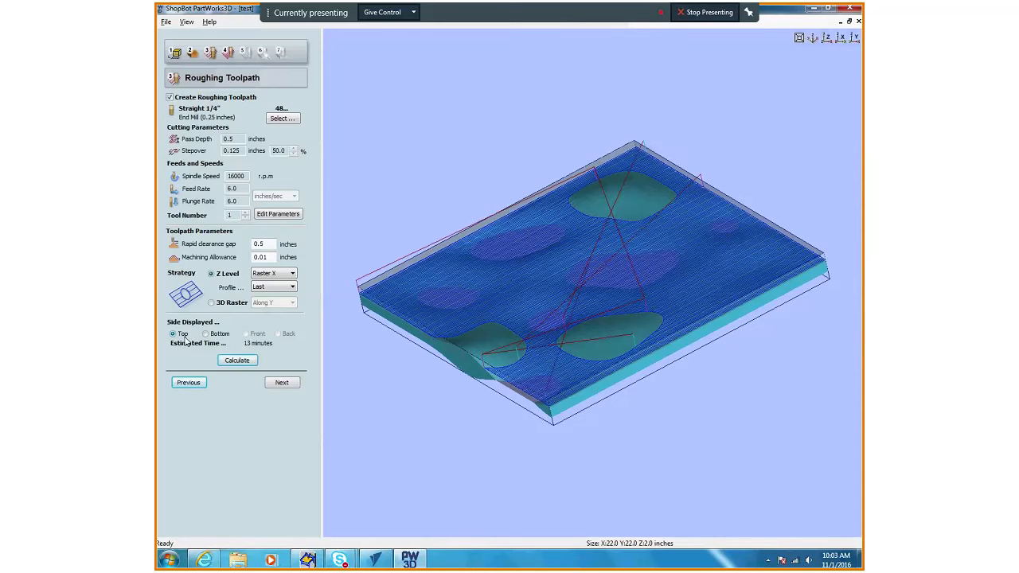
pyautogui.moveTo(474, 333)
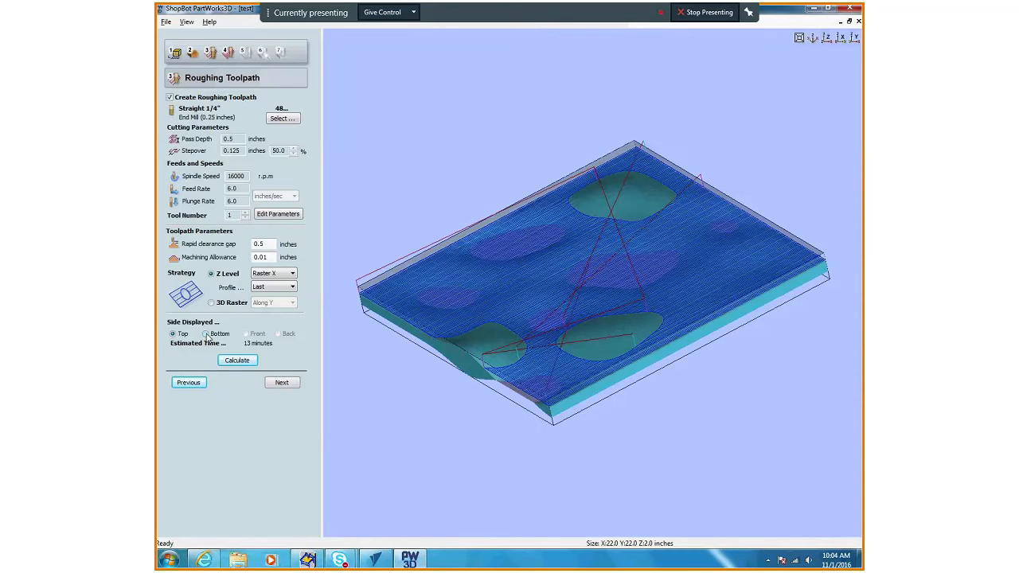
# - Check the roughing result on the bottom side, then the top side again
pyautogui.click(205, 334)
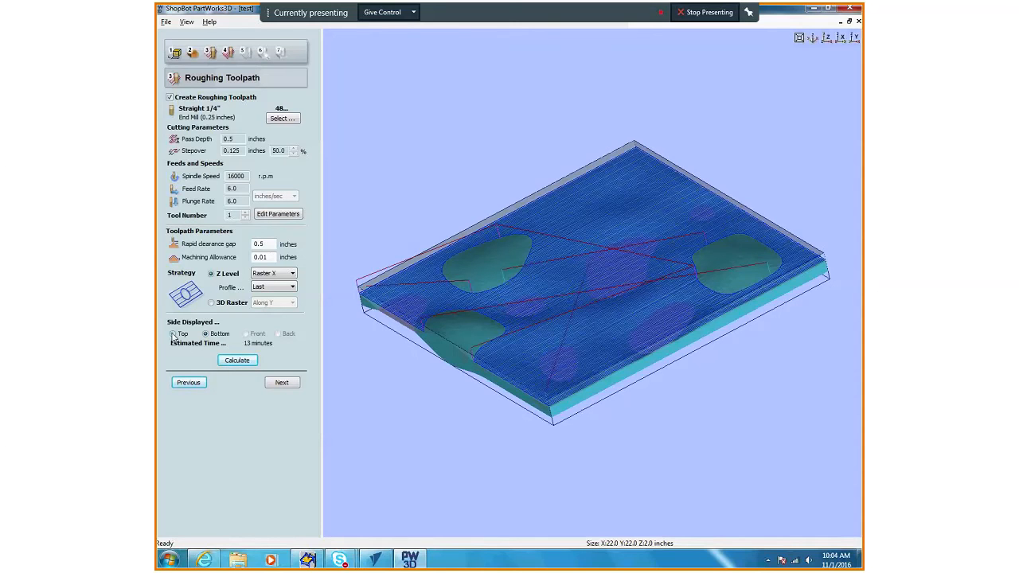
pyautogui.click(174, 334)
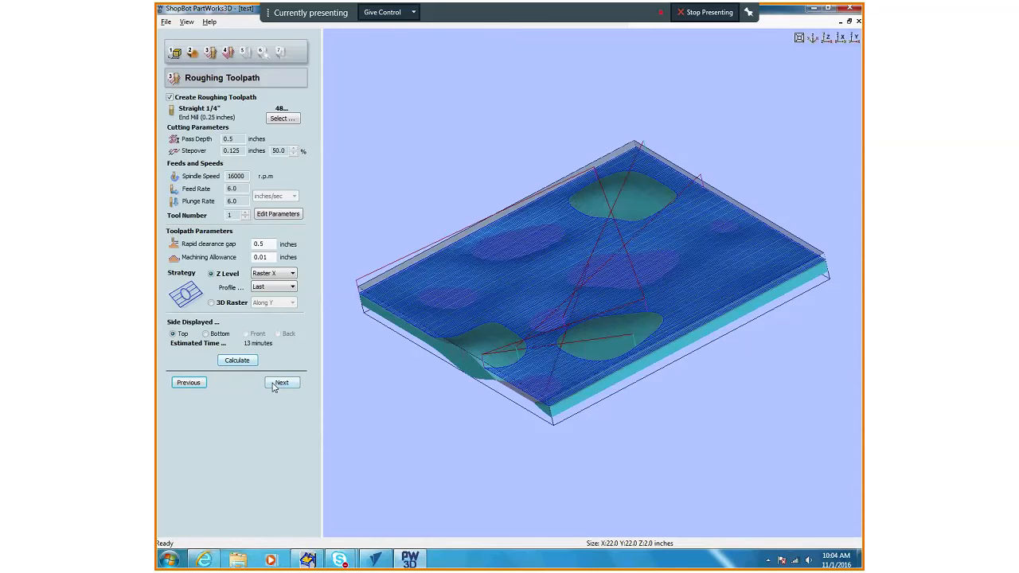
# - Set the finishing pass to use the Straight 1/4 inch end mill from the tool database
pyautogui.click(282, 382)
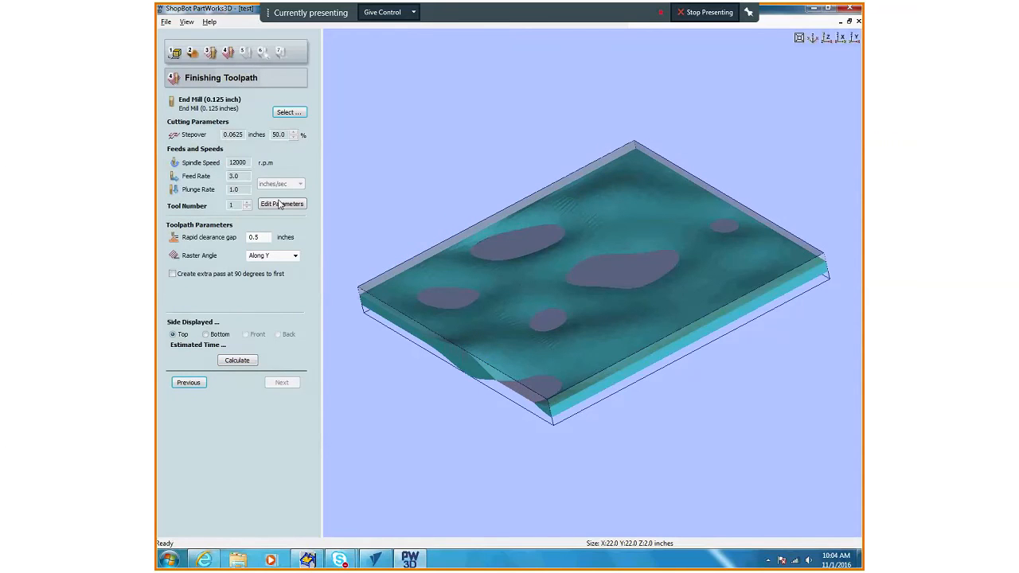
pyautogui.moveTo(195, 134)
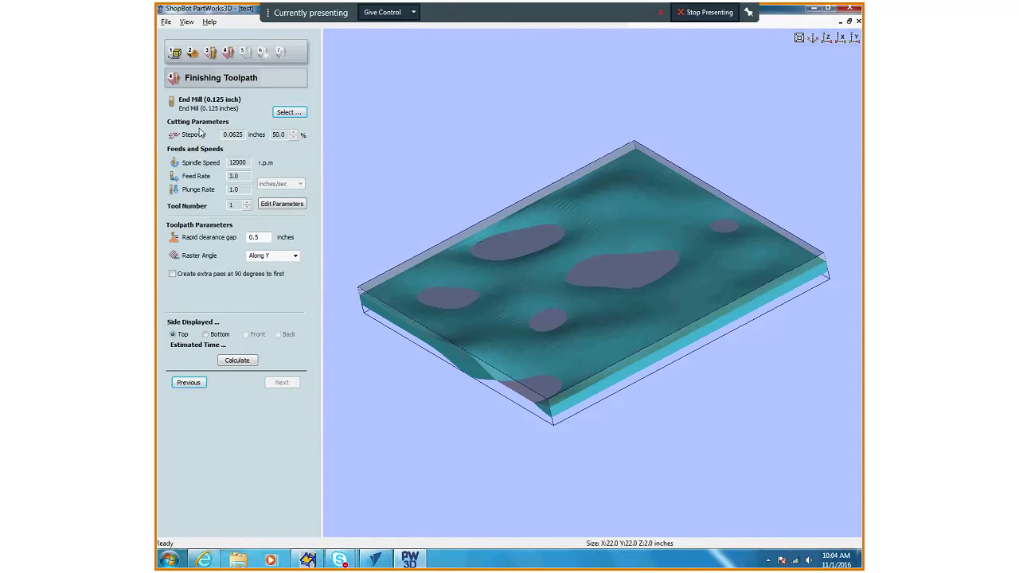
pyautogui.click(288, 112)
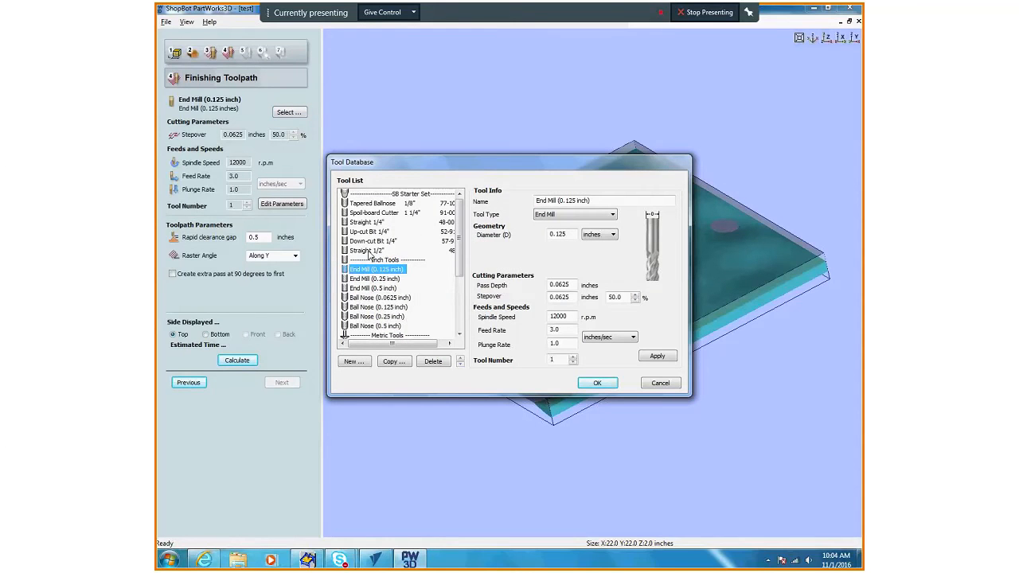
pyautogui.scroll(-3)
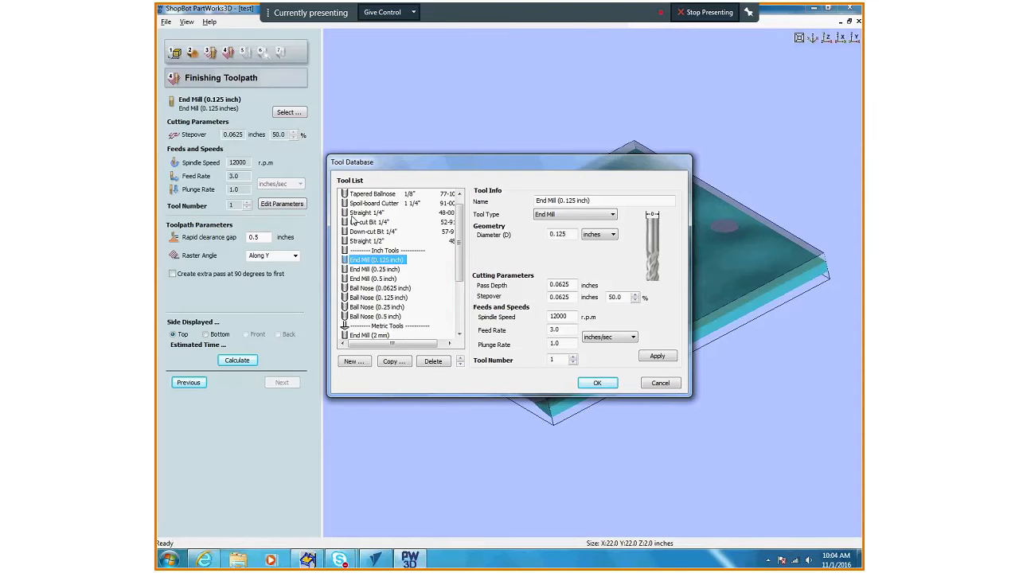
pyautogui.click(366, 213)
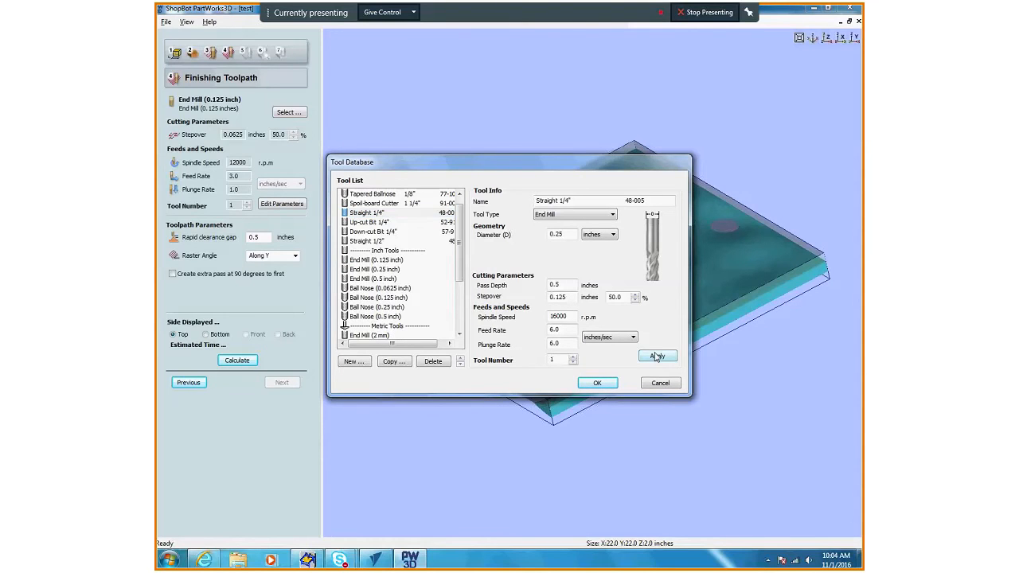
pyautogui.click(597, 382)
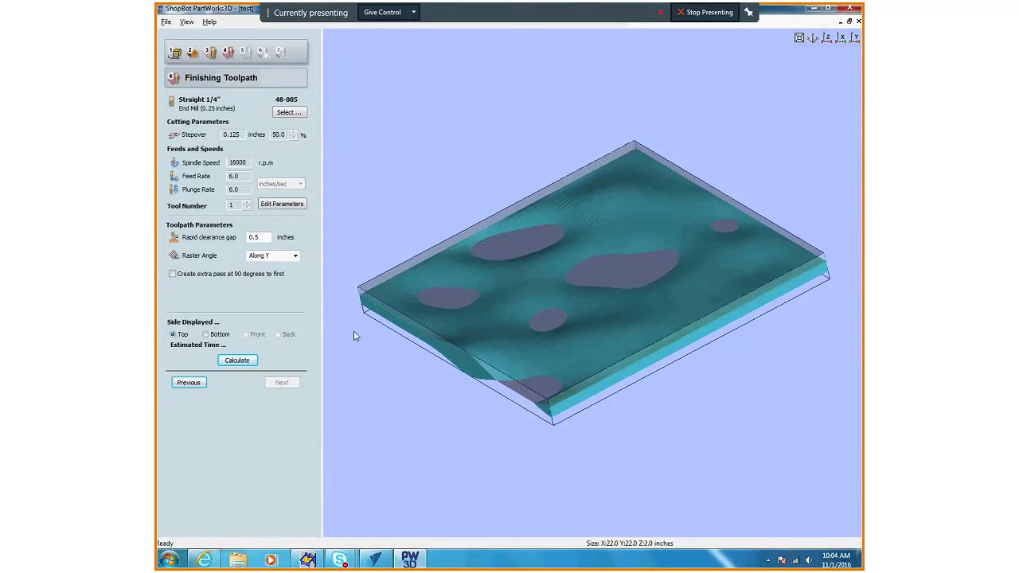
pyautogui.moveTo(562, 229)
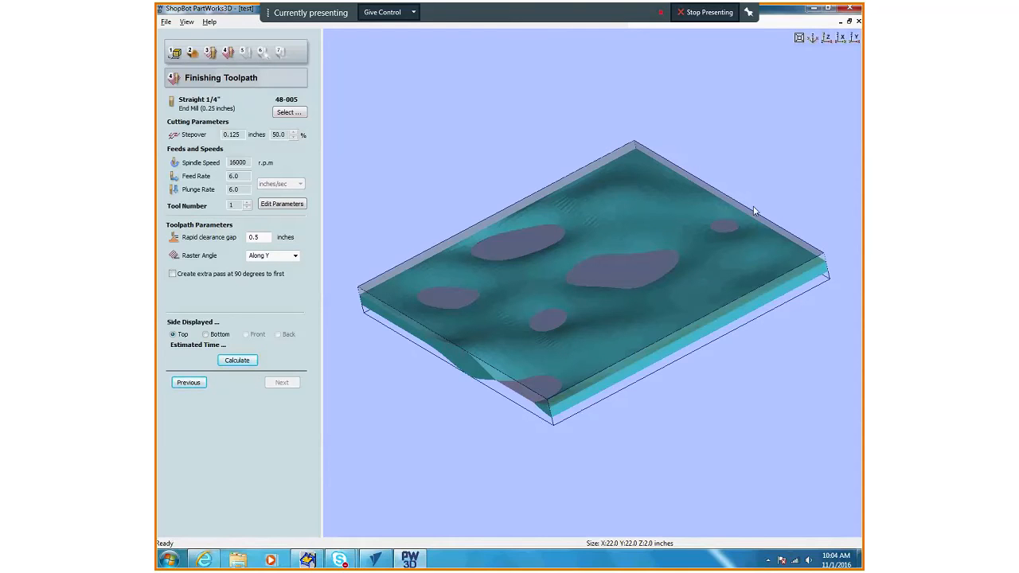
pyautogui.moveTo(496, 229)
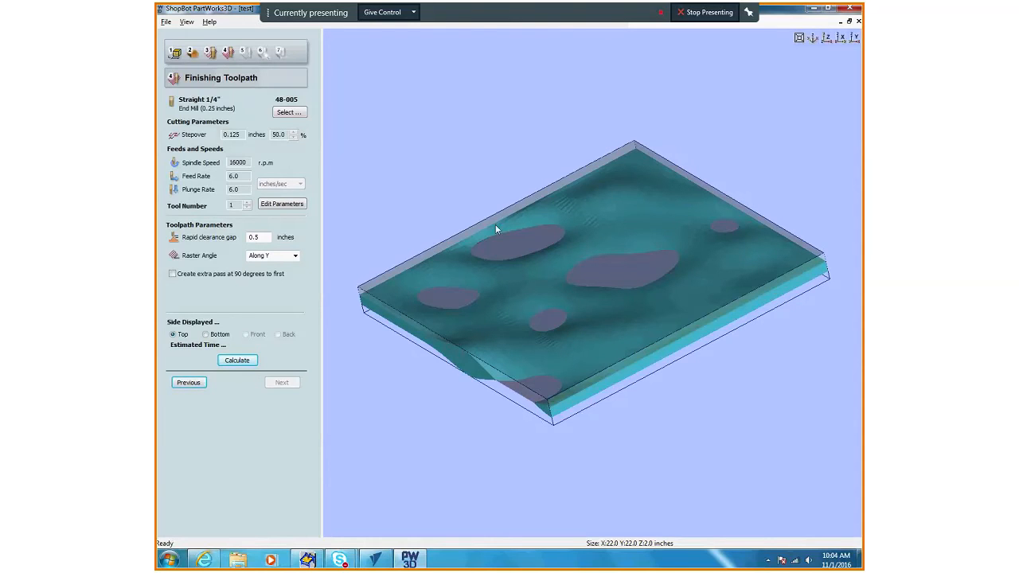
pyautogui.moveTo(382, 245)
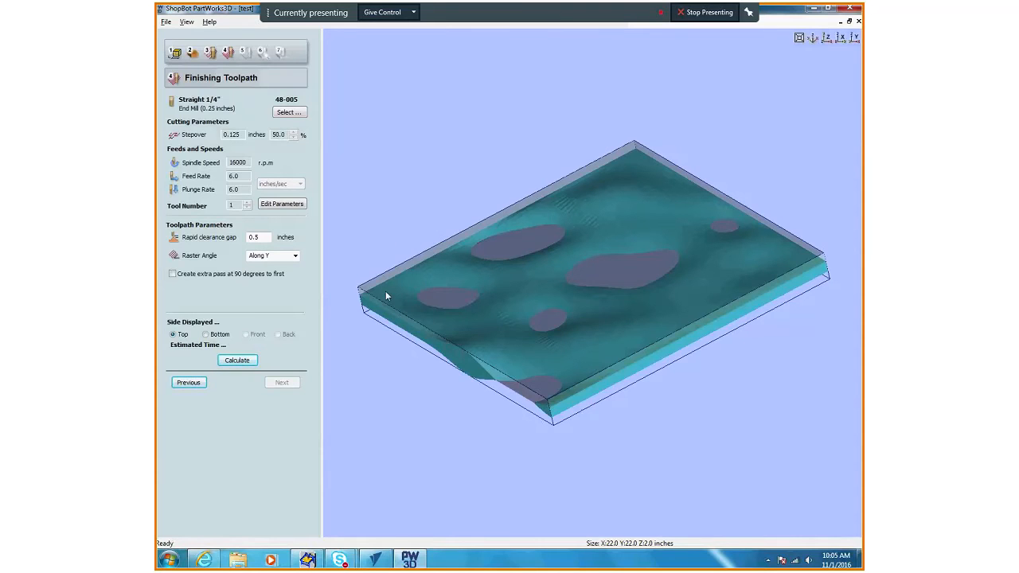
pyautogui.moveTo(586, 373)
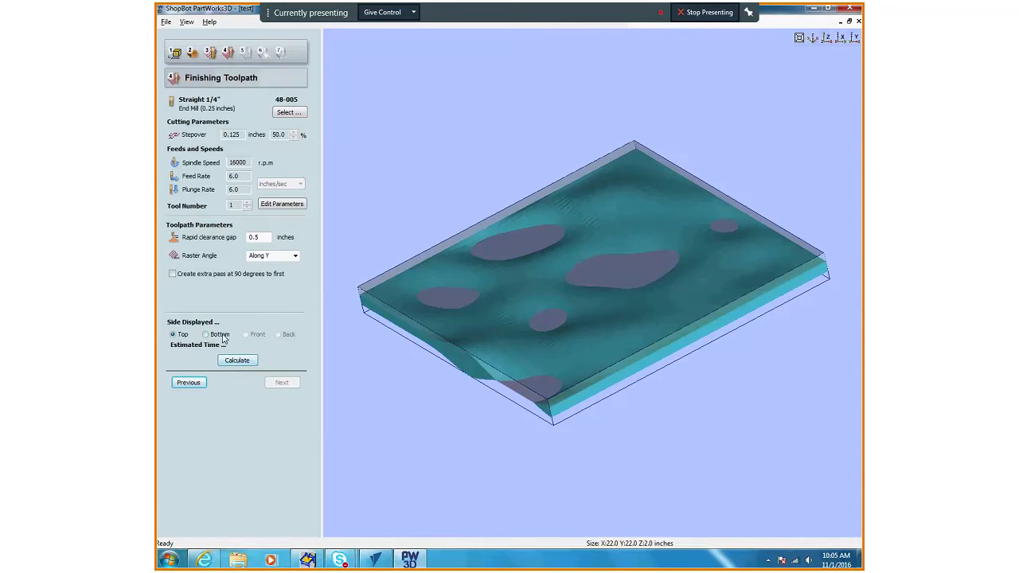
# - Display the calculated finishing toolpath on the bottom side, 15 minute estimate
pyautogui.click(236, 360)
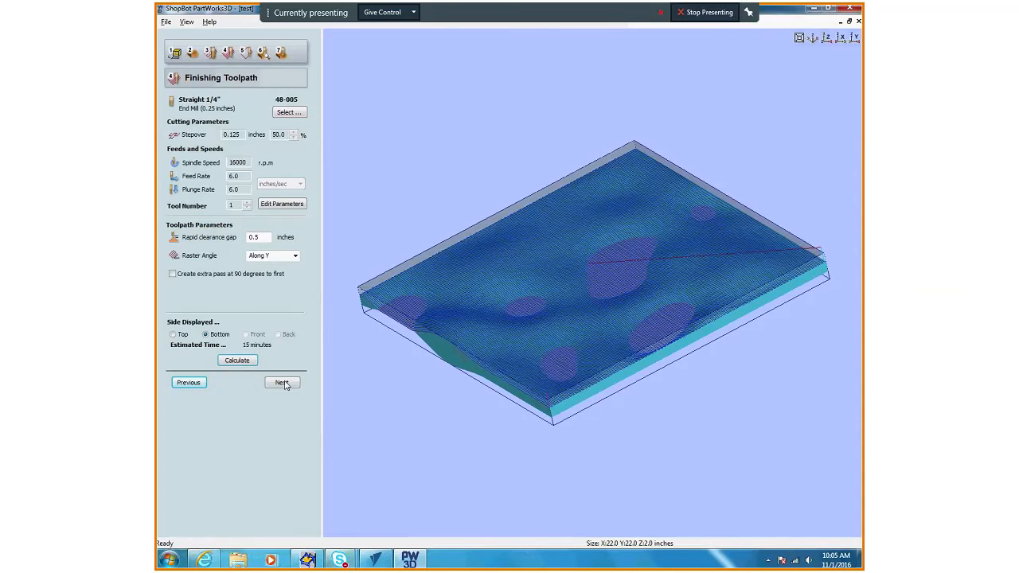
# - Skip the cut out step and preview the roughing cut on the block
pyautogui.click(282, 382)
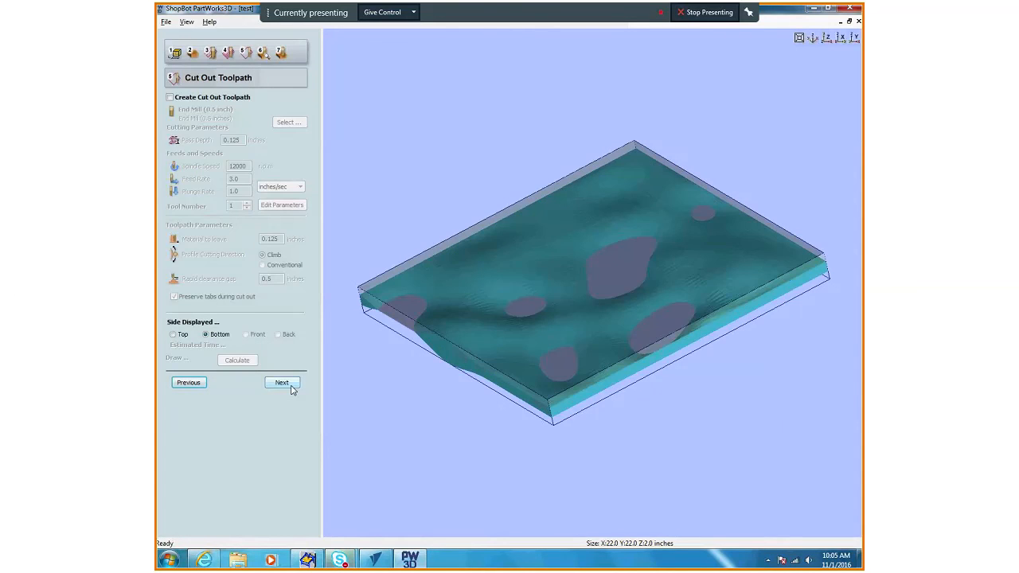
pyautogui.click(280, 382)
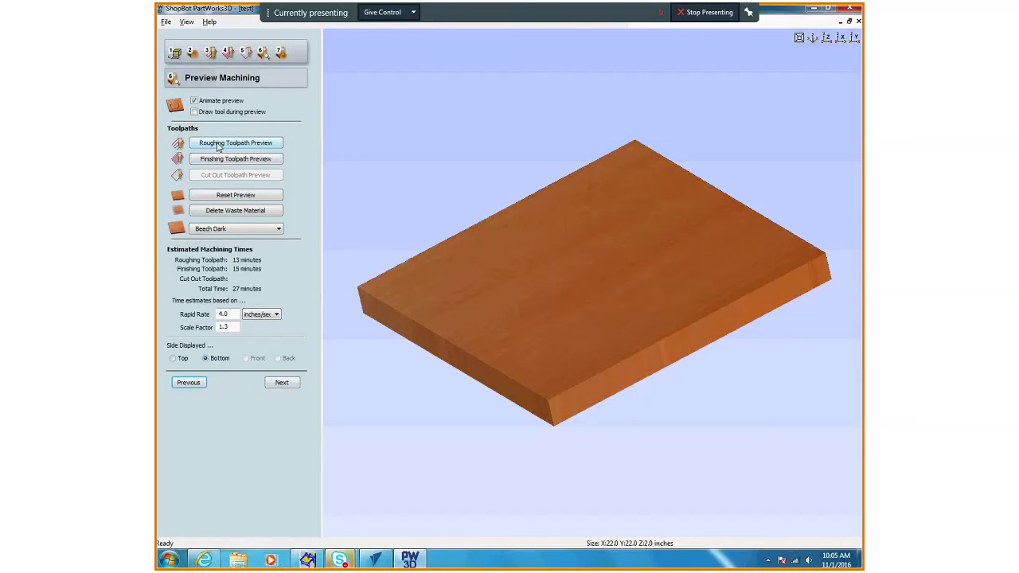
pyautogui.click(236, 143)
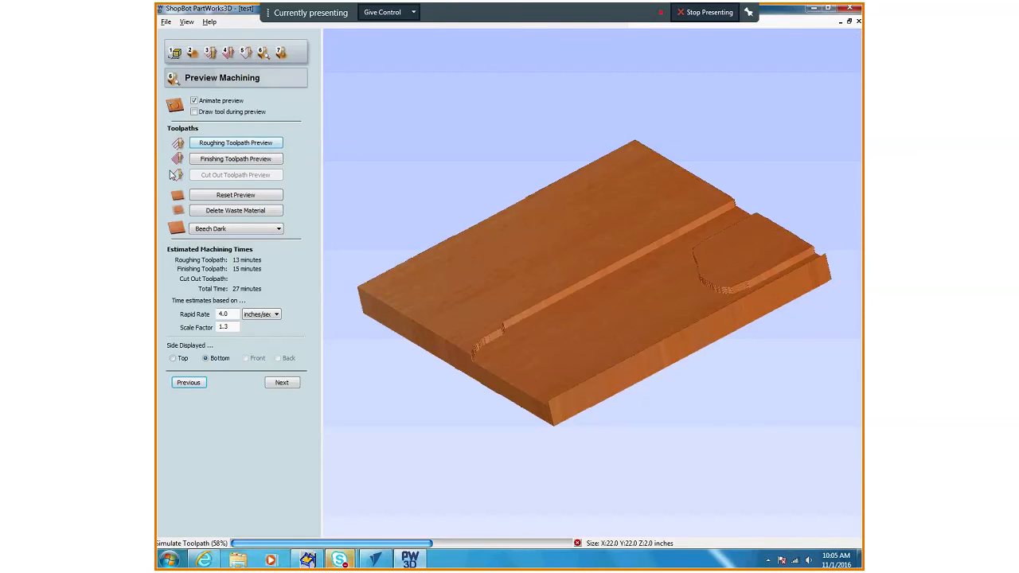
pyautogui.click(236, 144)
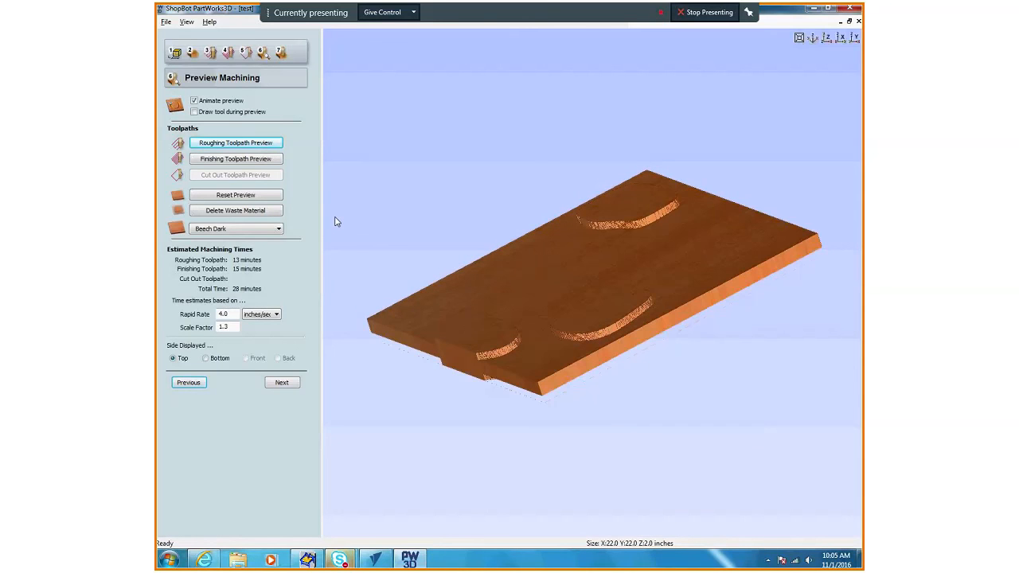
pyautogui.moveTo(541, 289)
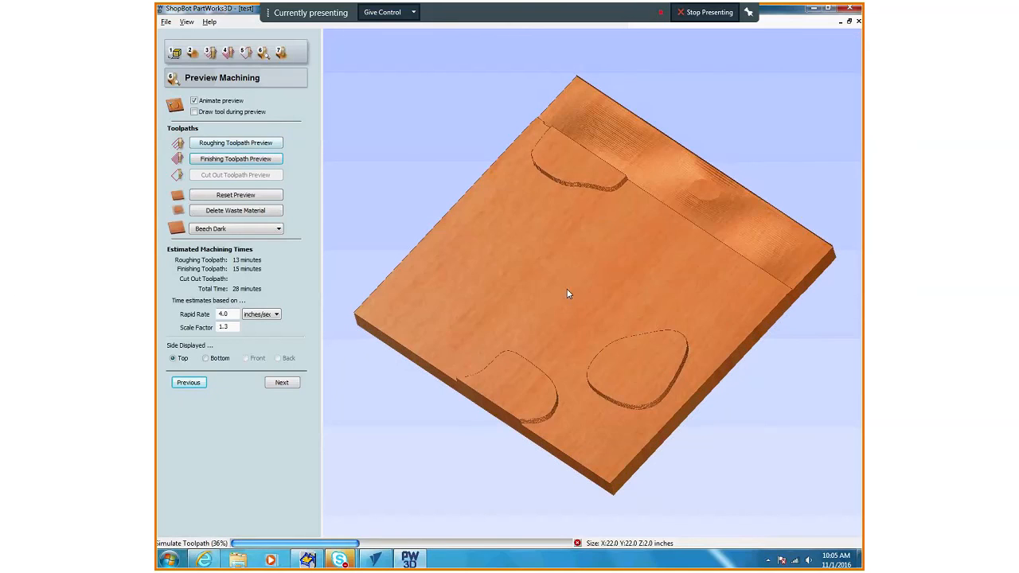
# - Simulate the finishing cut on the bottom side so the through-holes appear
pyautogui.click(235, 159)
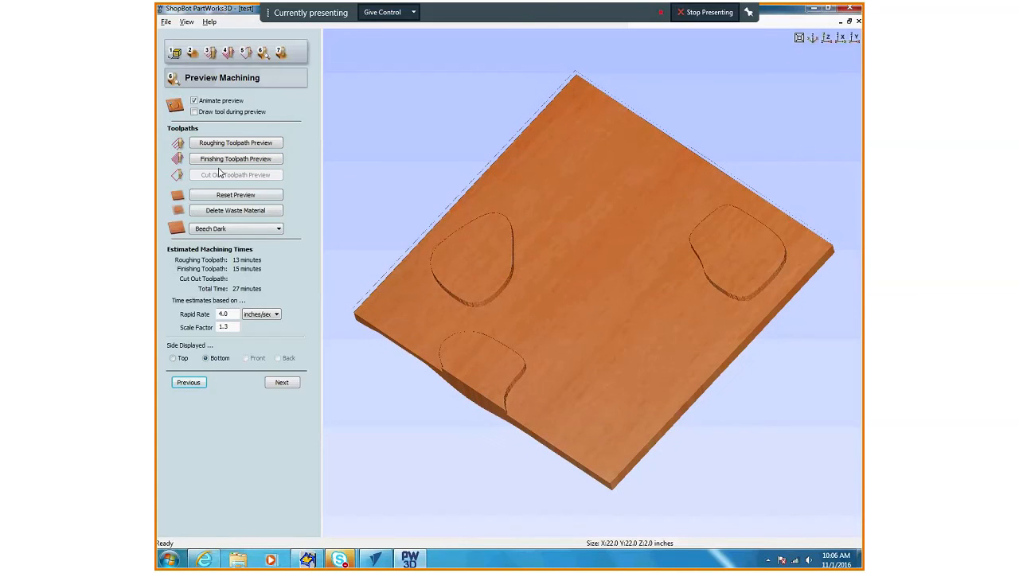
pyautogui.click(236, 160)
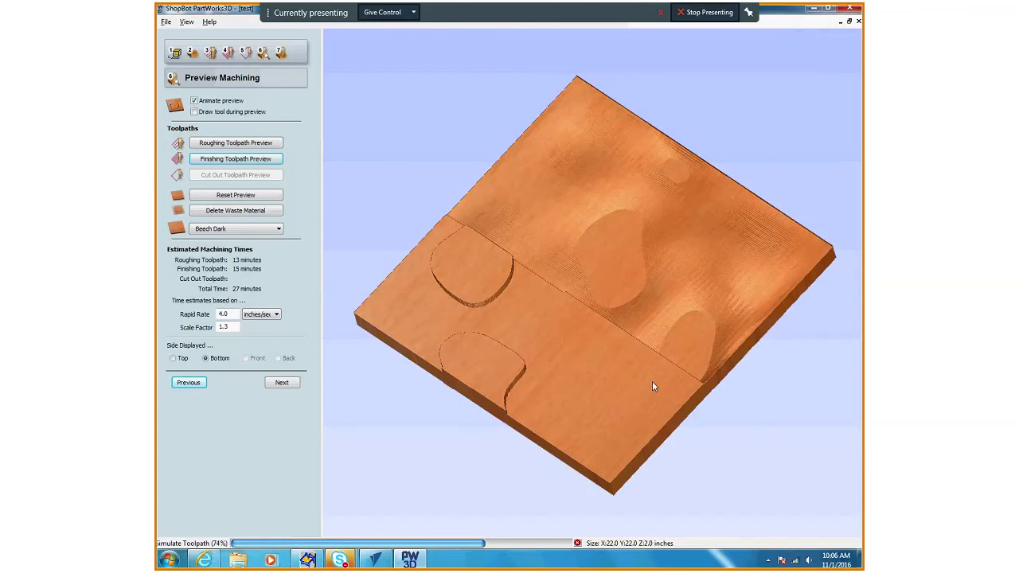
pyautogui.click(235, 157)
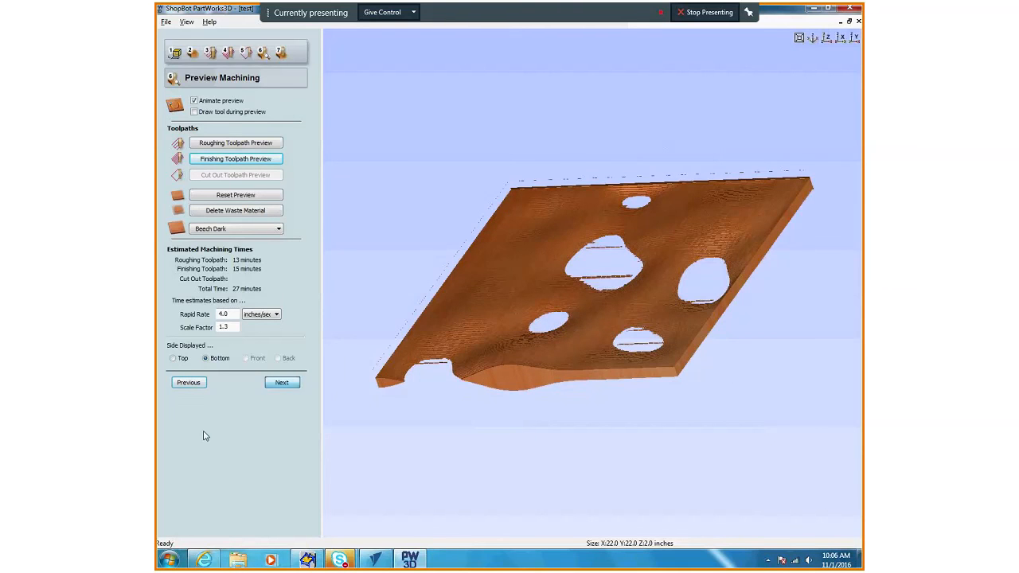
# - Reach Save Toolpaths and try the Top and Bottom sides to machine
pyautogui.click(281, 382)
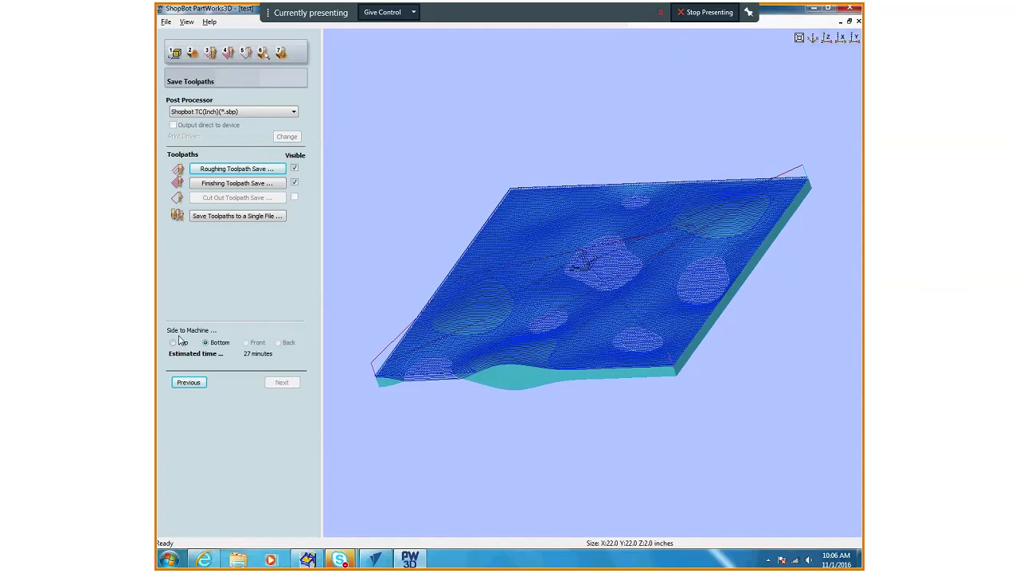
pyautogui.click(174, 342)
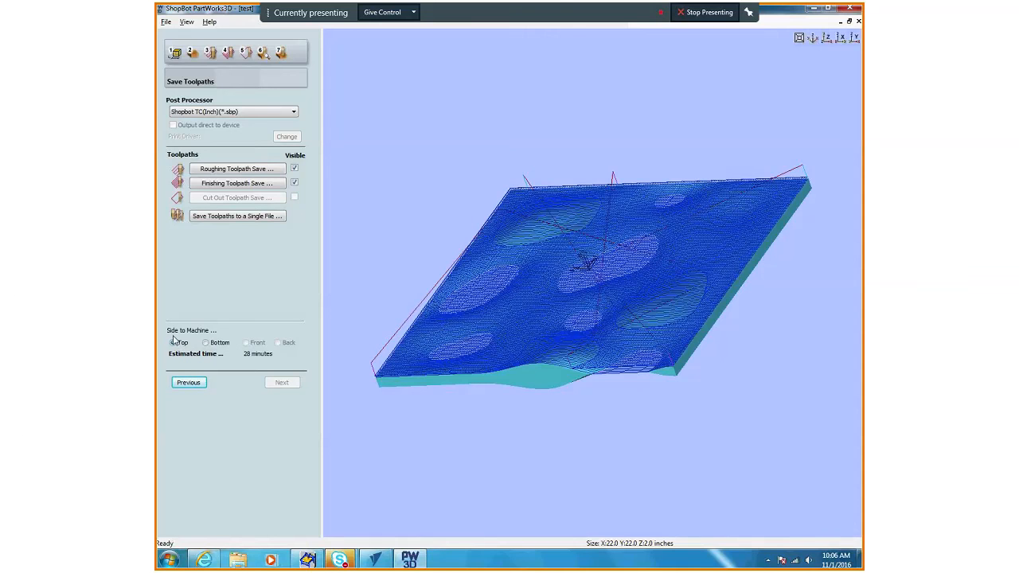
pyautogui.click(172, 343)
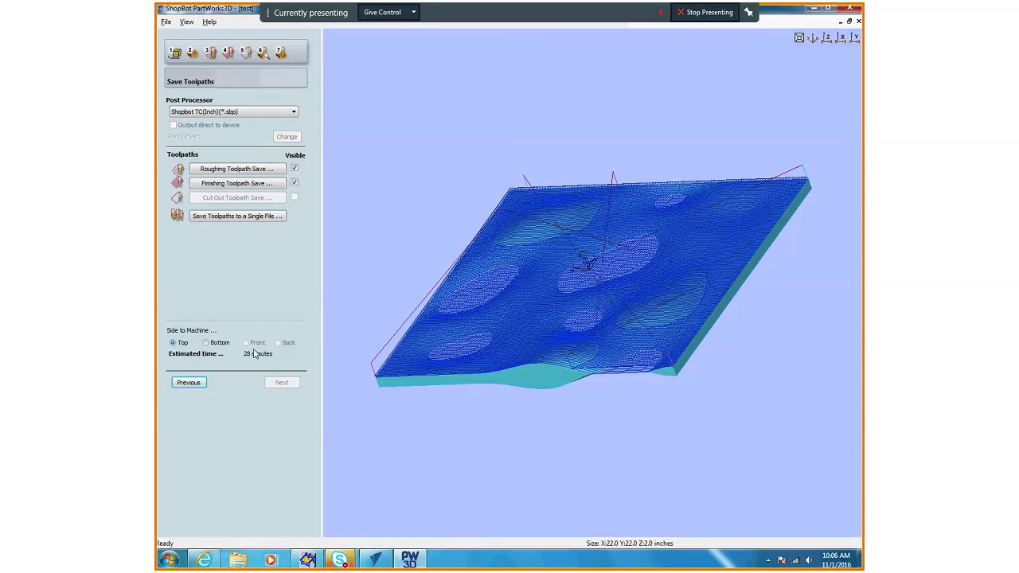
pyautogui.click(207, 342)
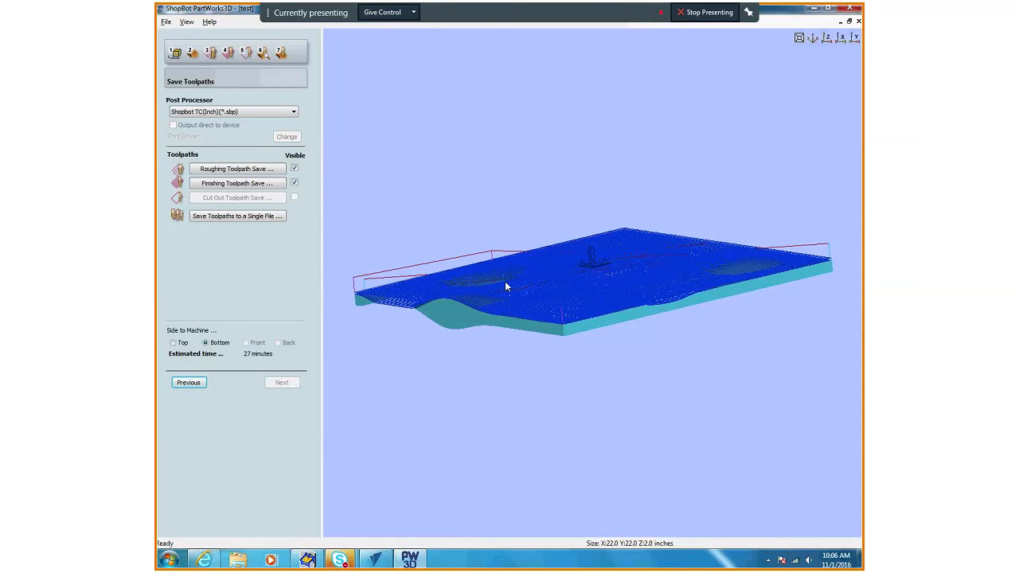
# - Hide the roughing toolpath and set Top as the side to output
pyautogui.click(235, 169)
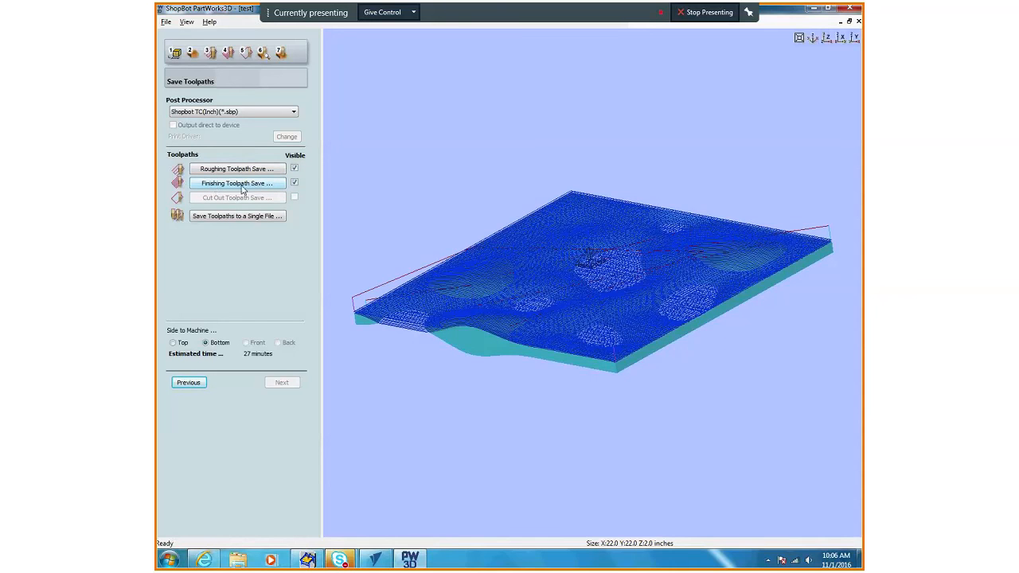
pyautogui.click(294, 169)
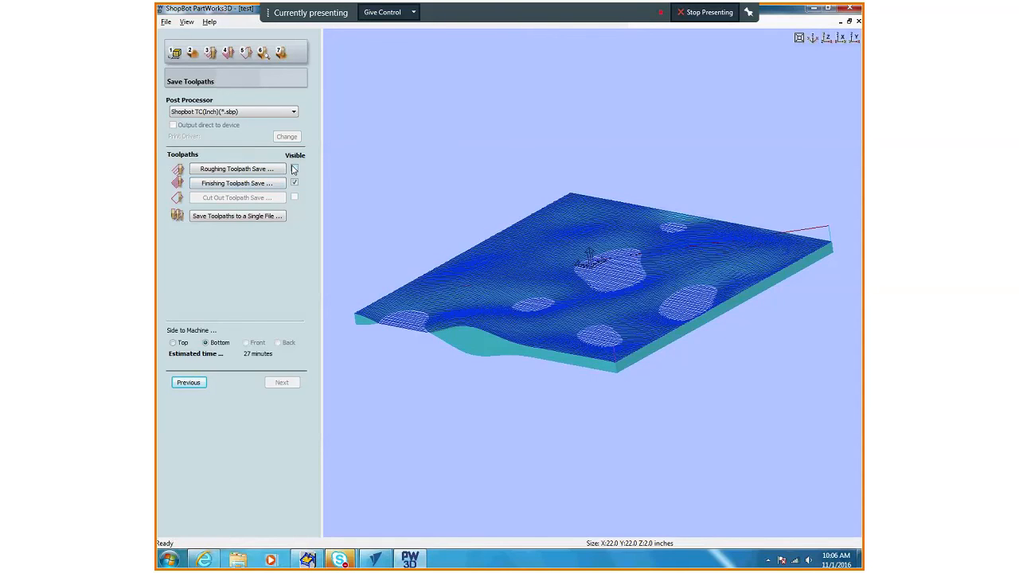
pyautogui.click(294, 168)
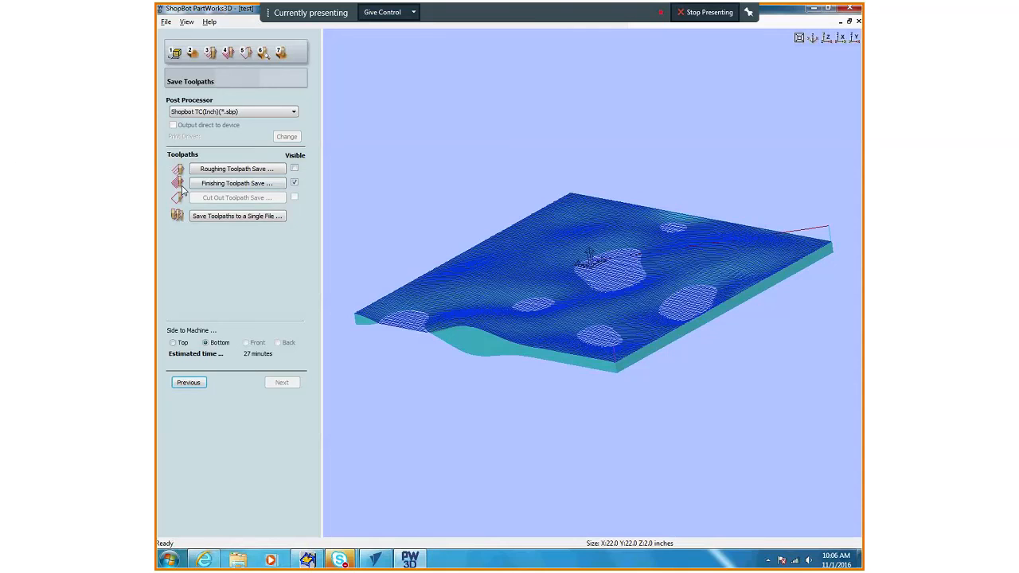
pyautogui.click(172, 342)
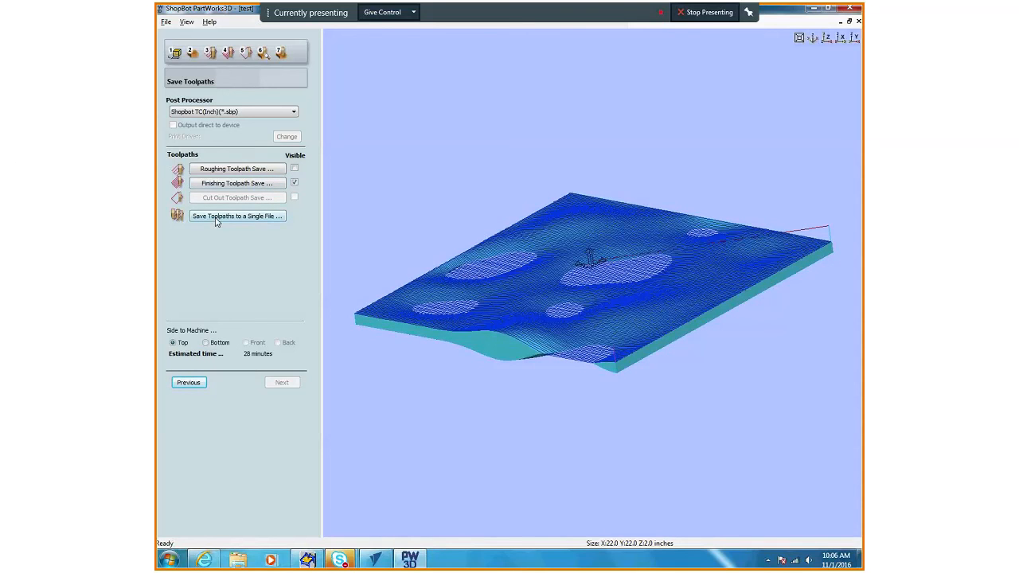
# - Save the top-side finishing toolpath as a ShopBot file
pyautogui.click(236, 216)
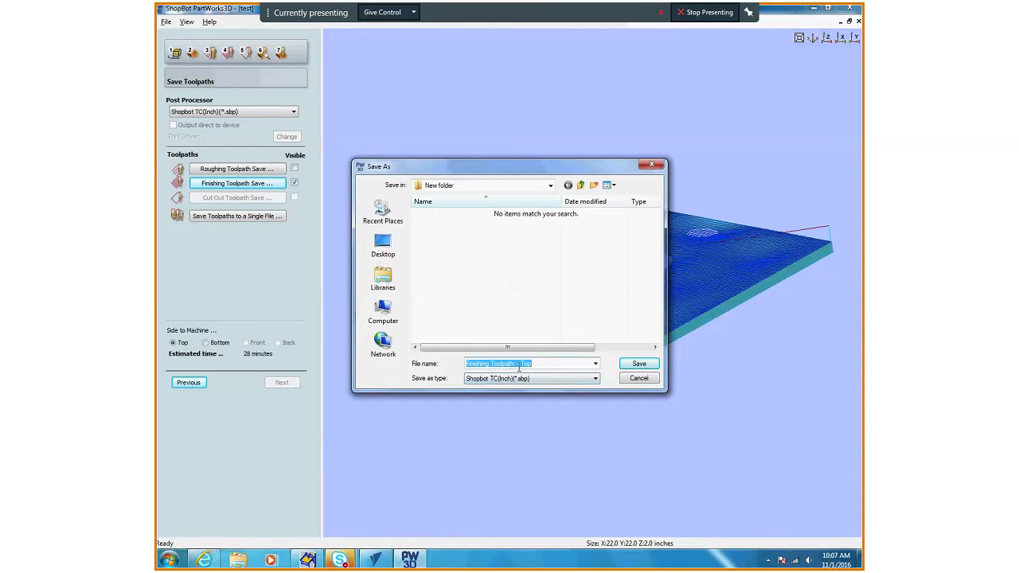
pyautogui.click(529, 363)
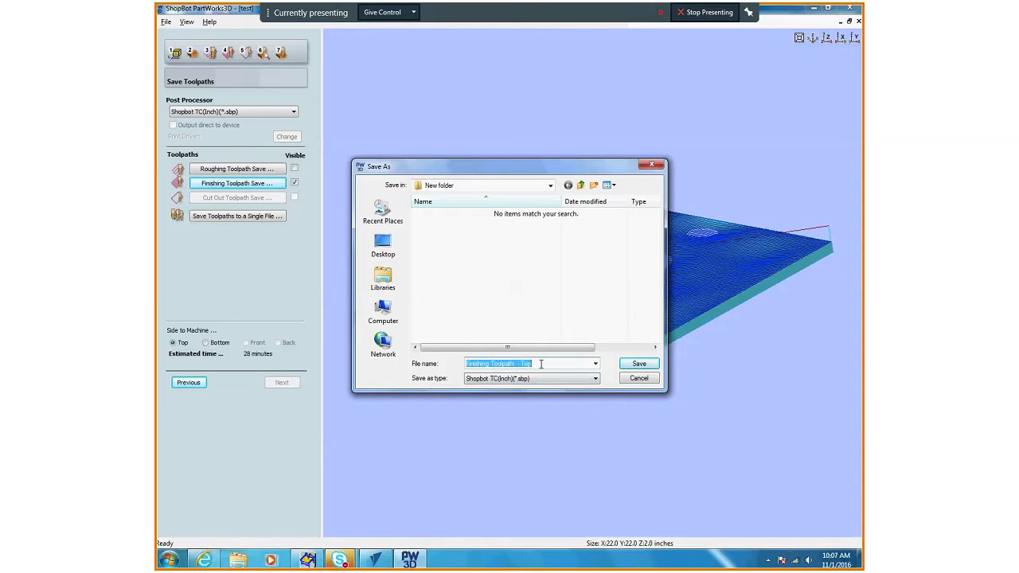
pyautogui.click(639, 363)
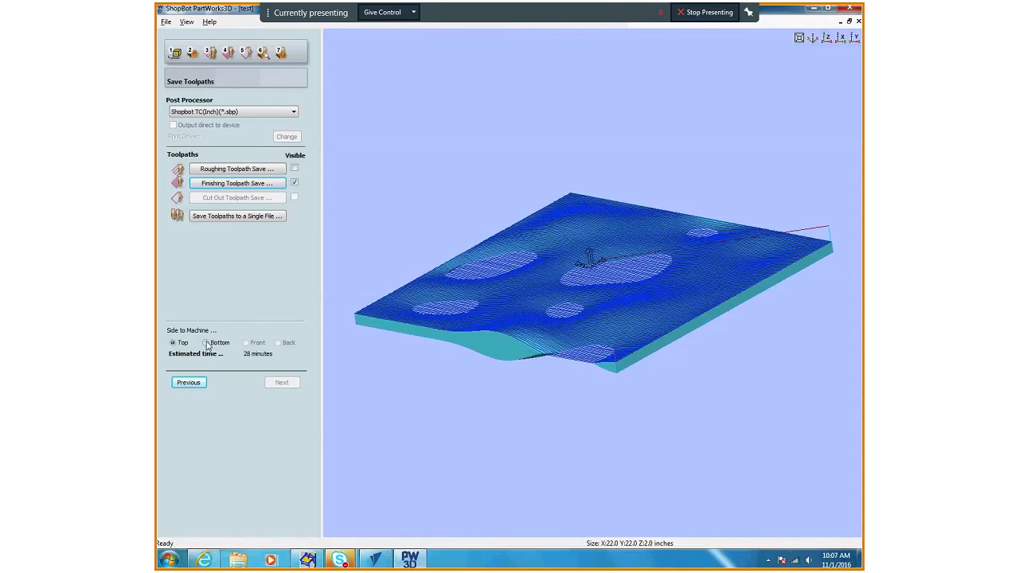
# - Switch to Bottom and save the bottom-side finishing toolpath as a second file
pyautogui.click(206, 343)
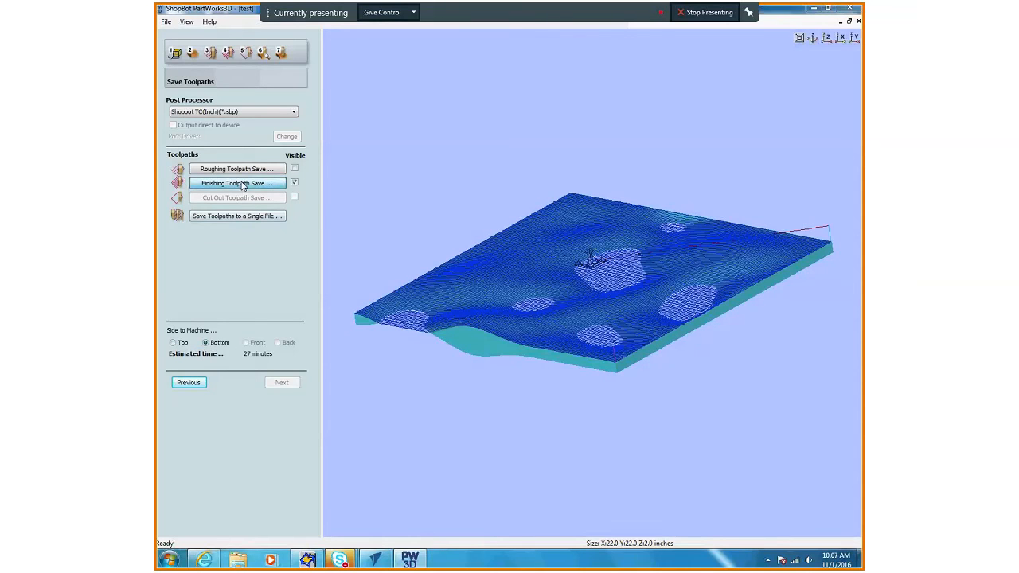
pyautogui.click(235, 183)
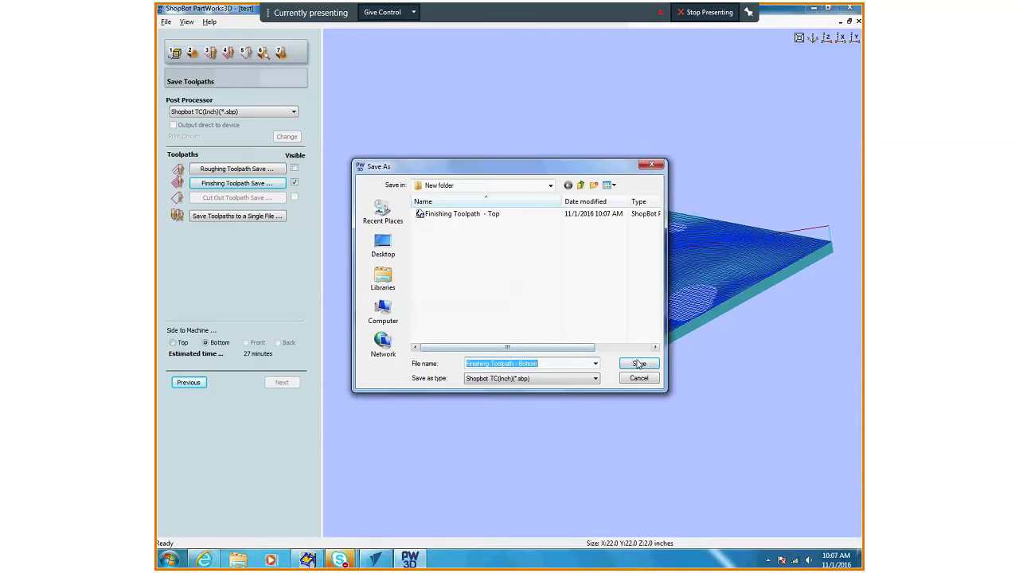
pyautogui.click(637, 363)
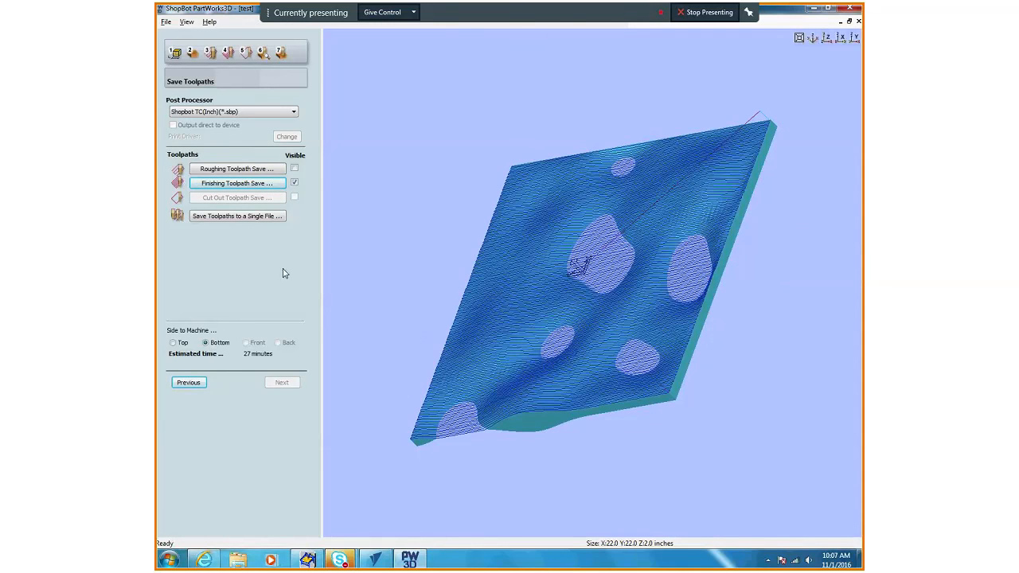
pyautogui.moveTo(799, 315)
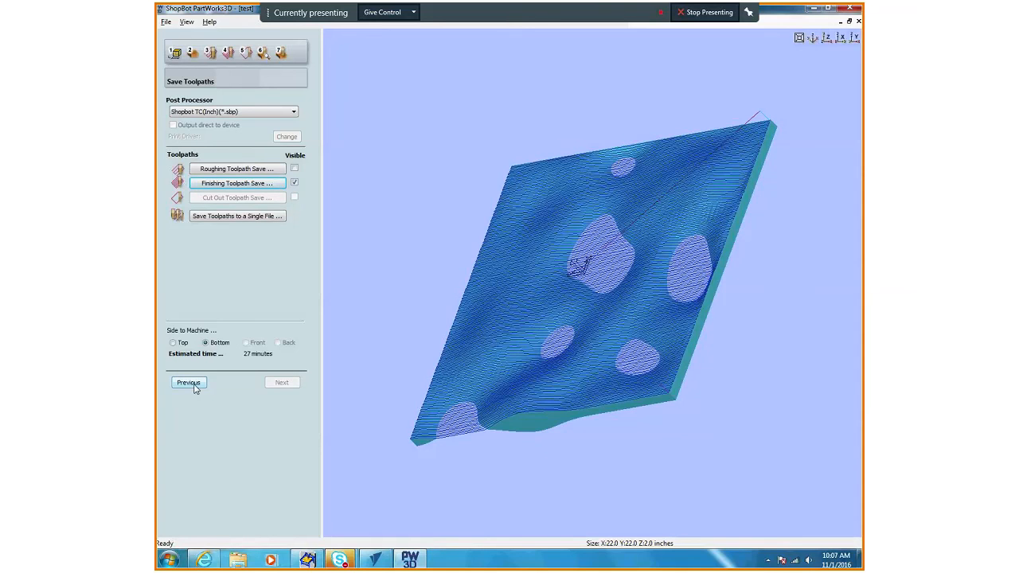
# - Step back through finishing toolpath and material size to the Orientate and Size Model page
pyautogui.click(187, 382)
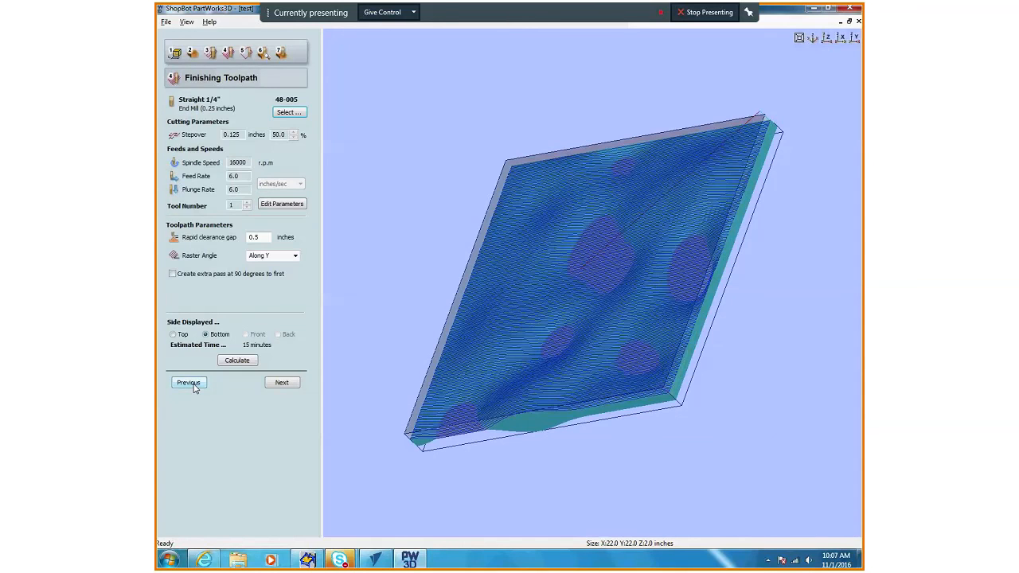
pyautogui.click(188, 382)
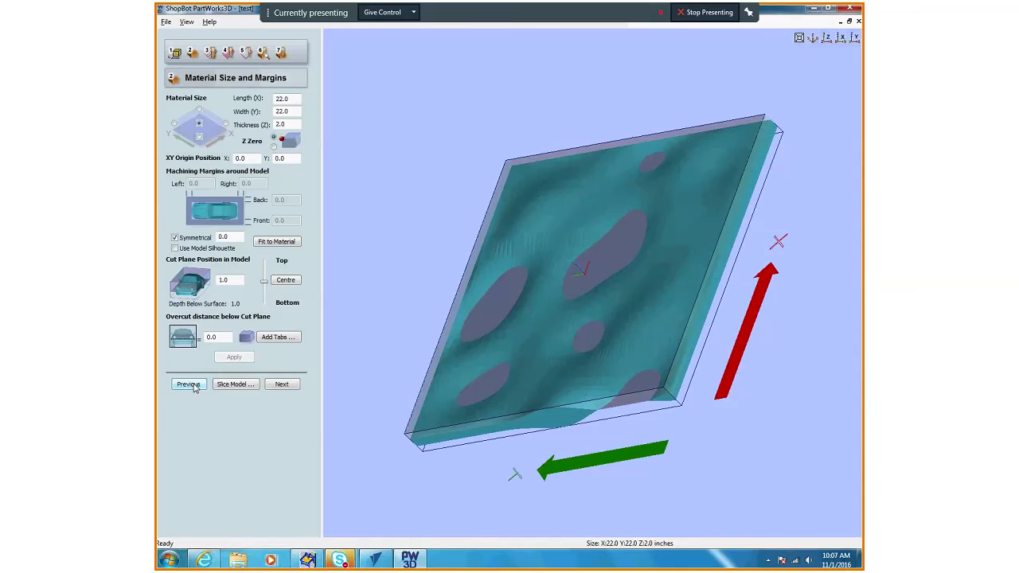
pyautogui.click(188, 383)
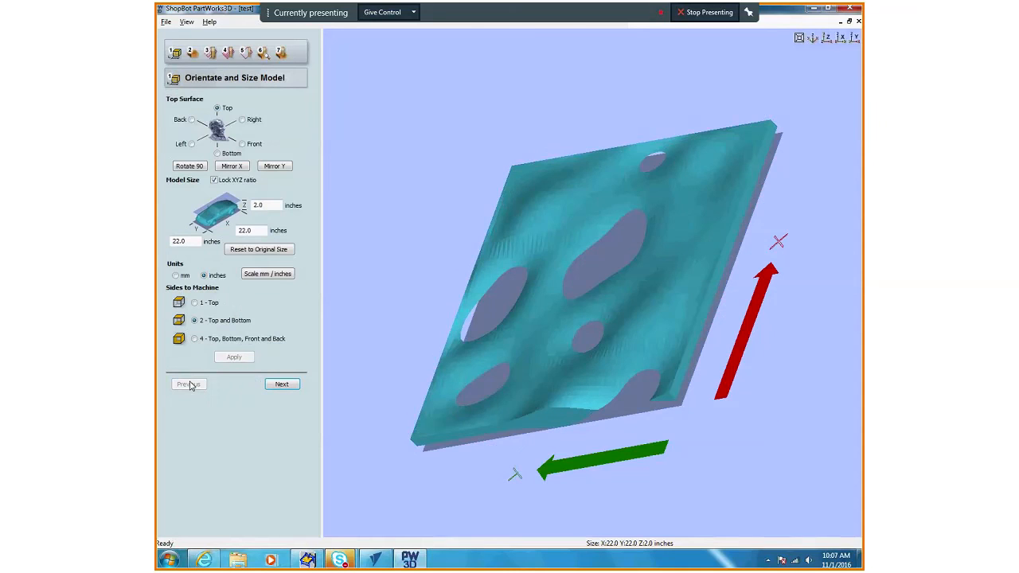
pyautogui.click(188, 384)
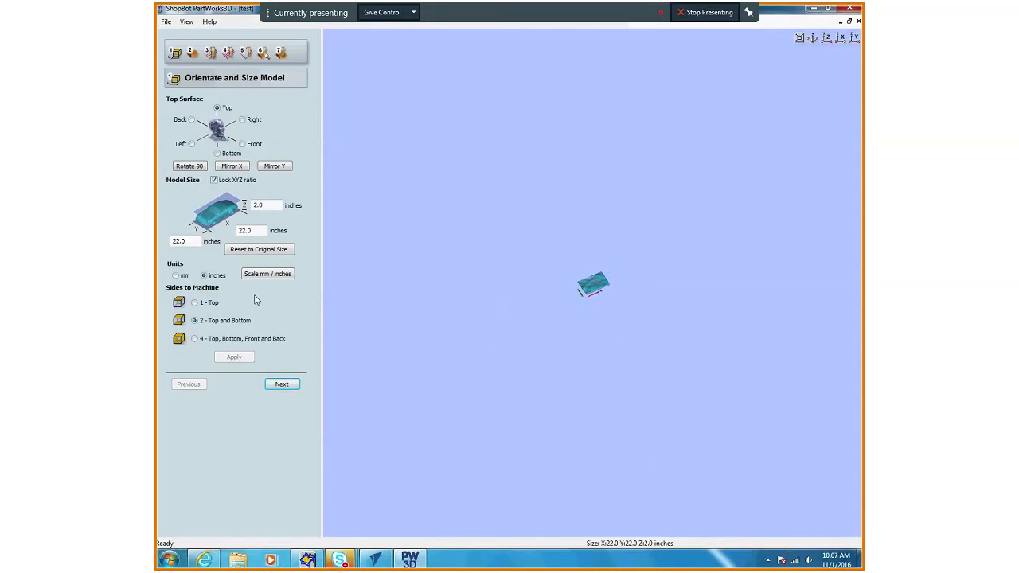
pyautogui.moveTo(468, 501)
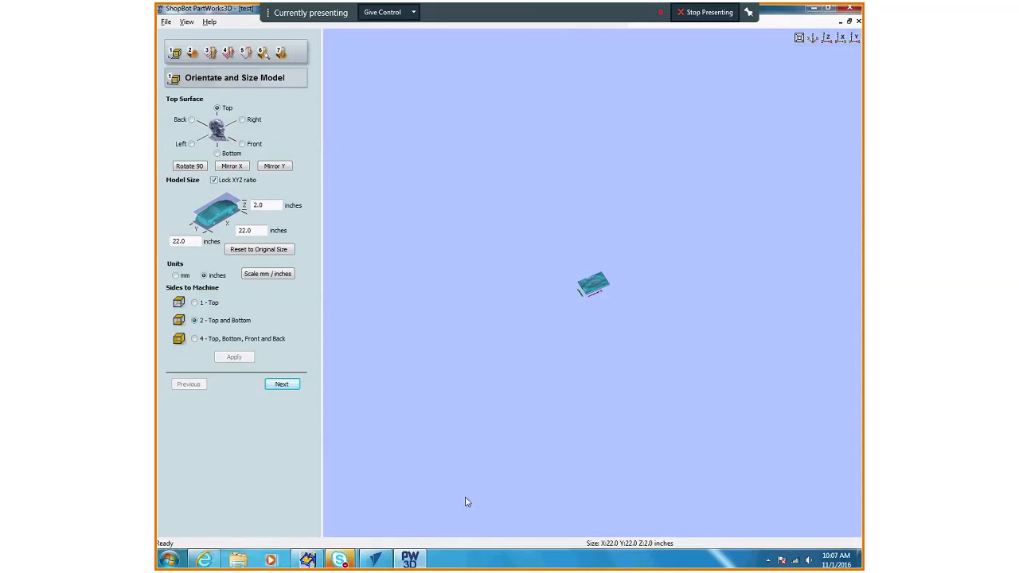
pyautogui.moveTo(560, 272)
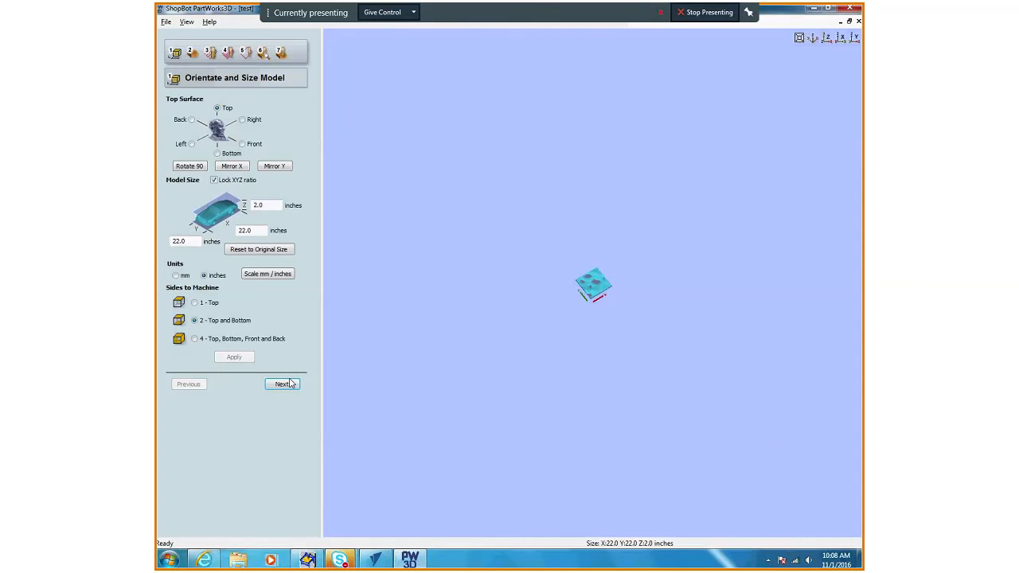
# - Advance through Material Size and toolpath pages to Preview Machining, showing an uncut block
pyautogui.click(284, 384)
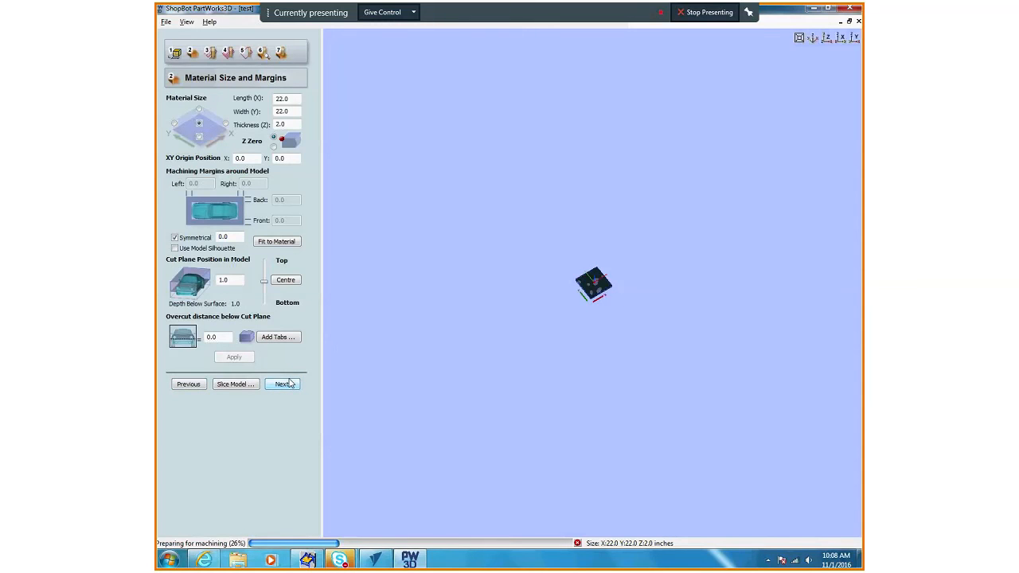
pyautogui.click(282, 384)
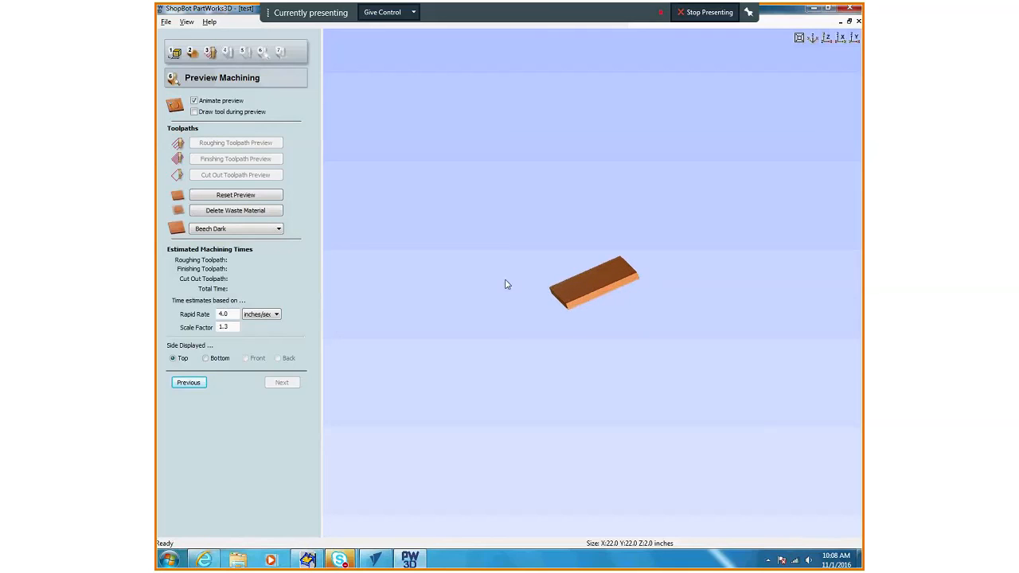
pyautogui.moveTo(534, 287)
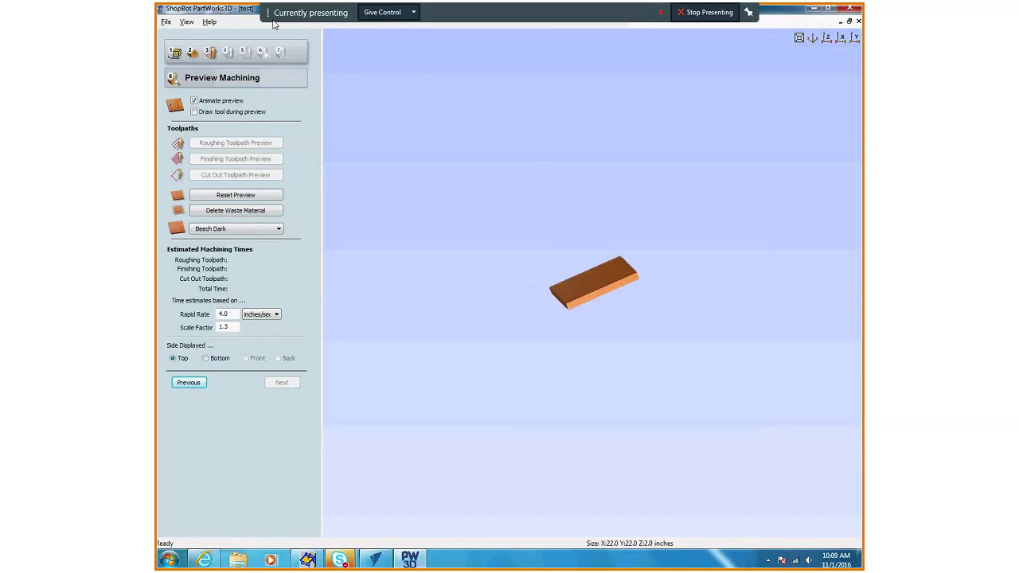
pyautogui.moveTo(659, 307)
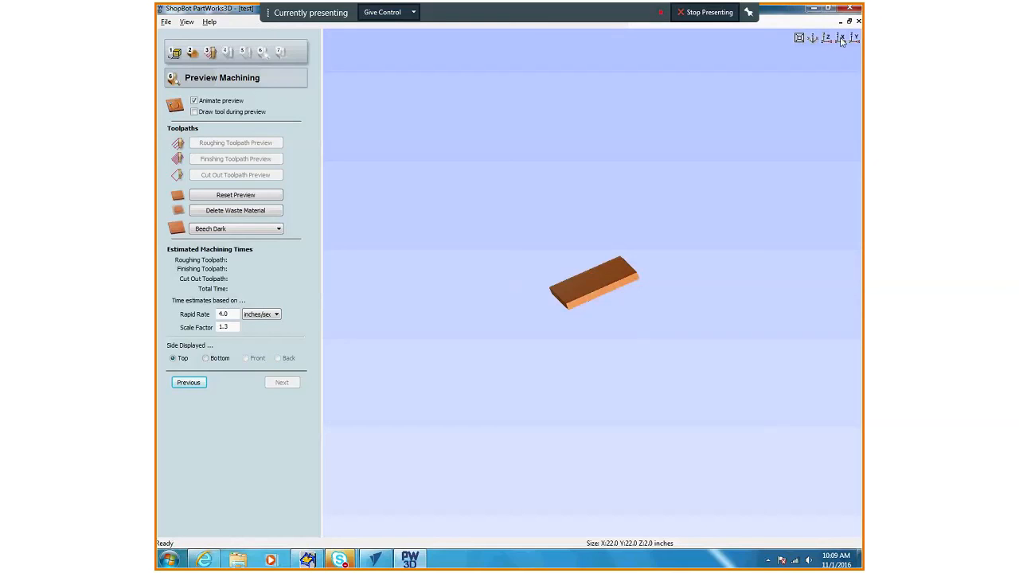
pyautogui.moveTo(842, 45)
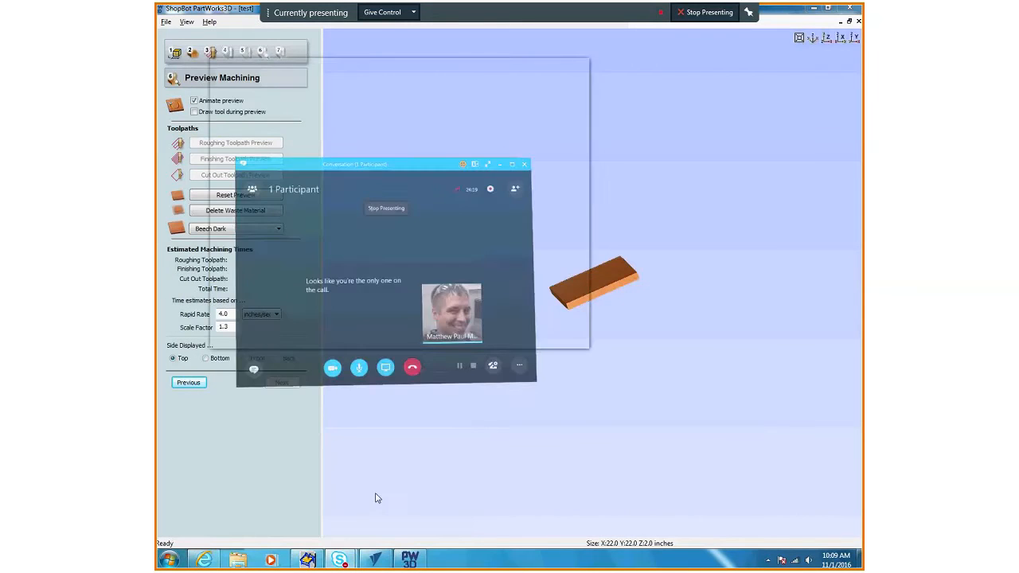
pyautogui.click(567, 327)
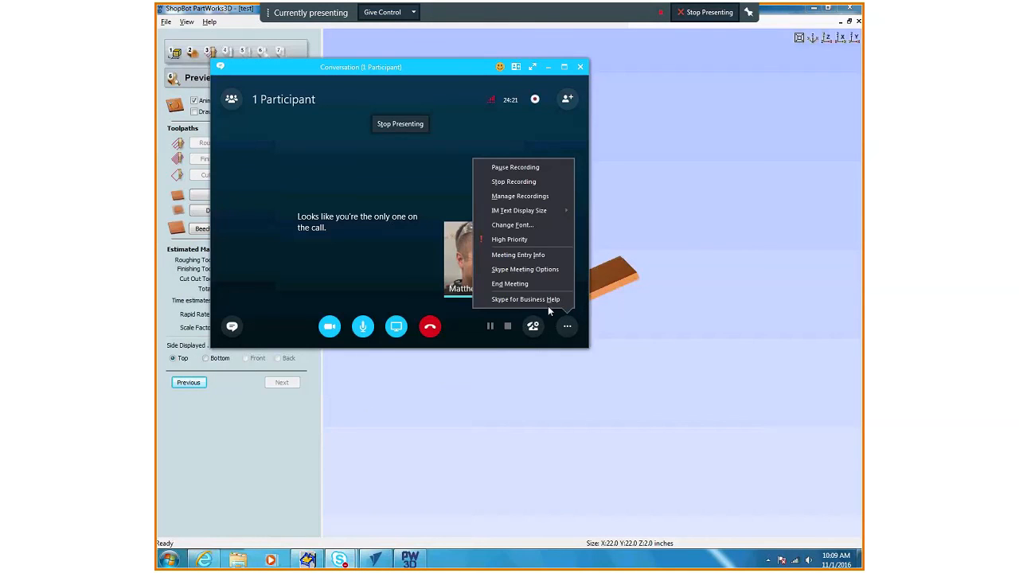